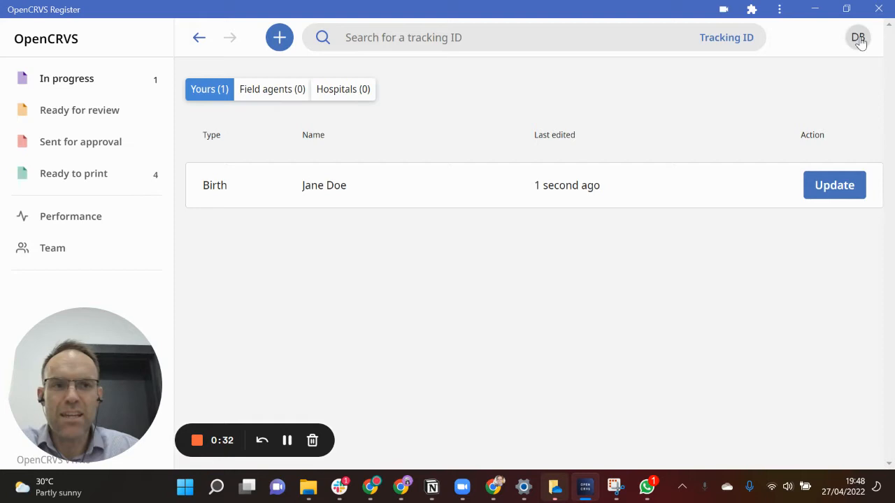
# Check the account menu, view the four births Ready to print, then switch to Ready for review
pyautogui.click(858, 38)
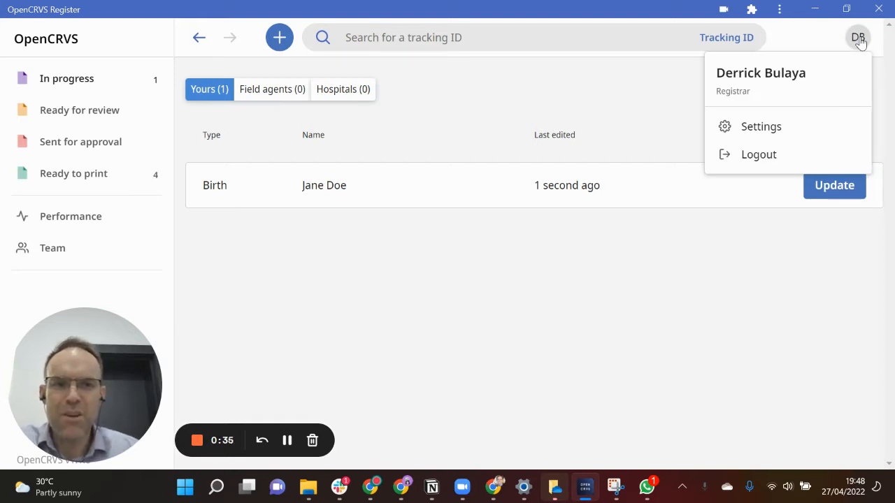
pyautogui.moveTo(678, 78)
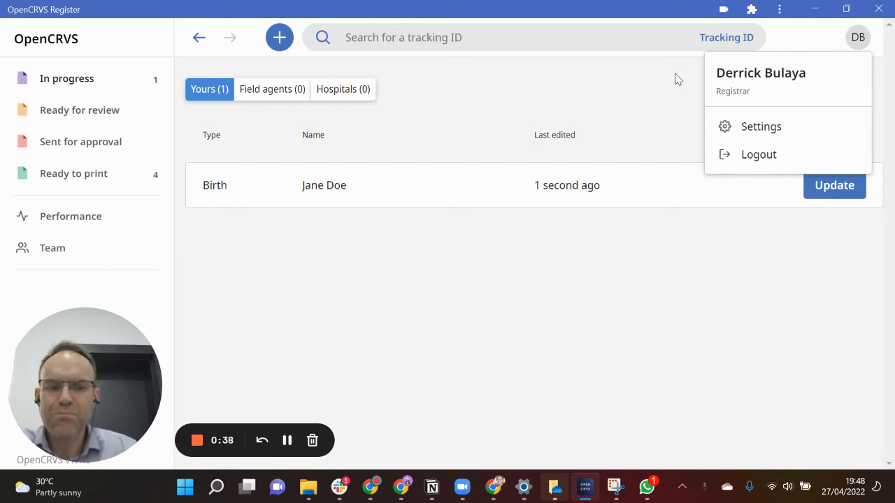
pyautogui.click(677, 79)
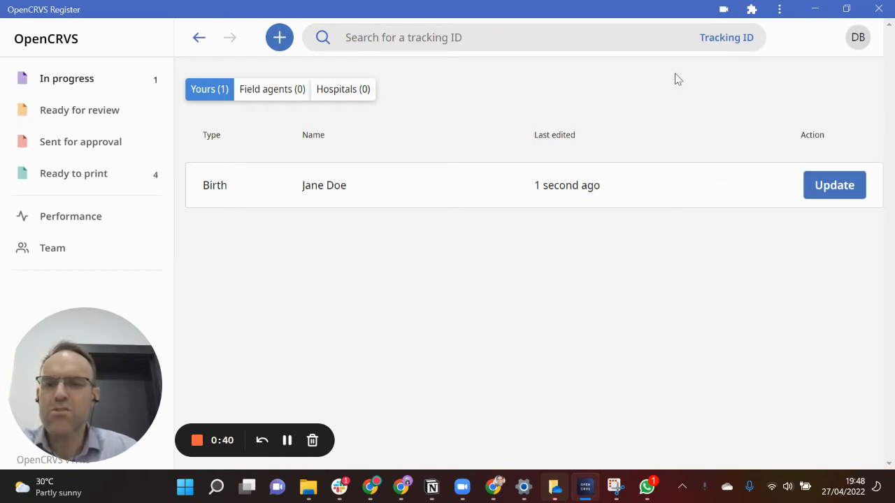
pyautogui.moveTo(342, 123)
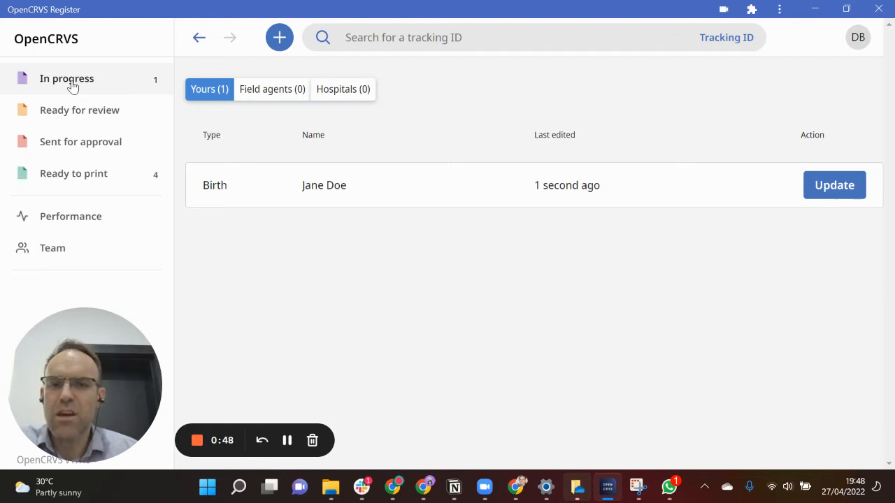
pyautogui.moveTo(424, 214)
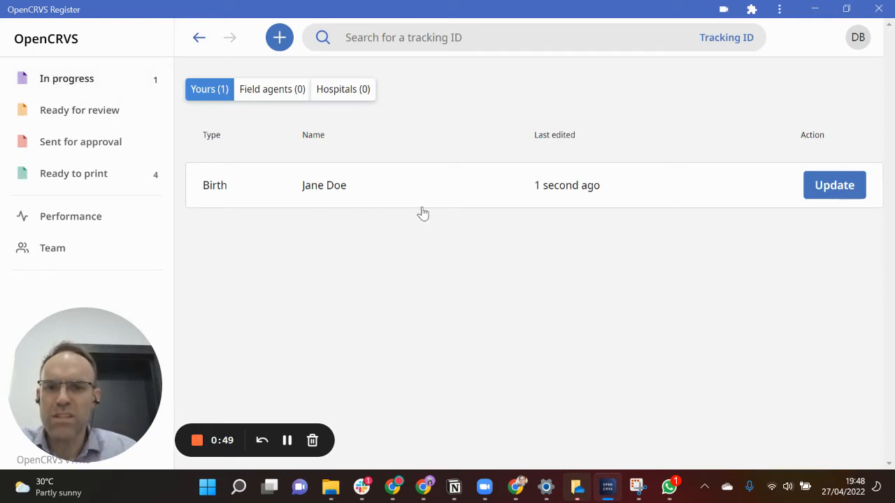
pyautogui.moveTo(94, 118)
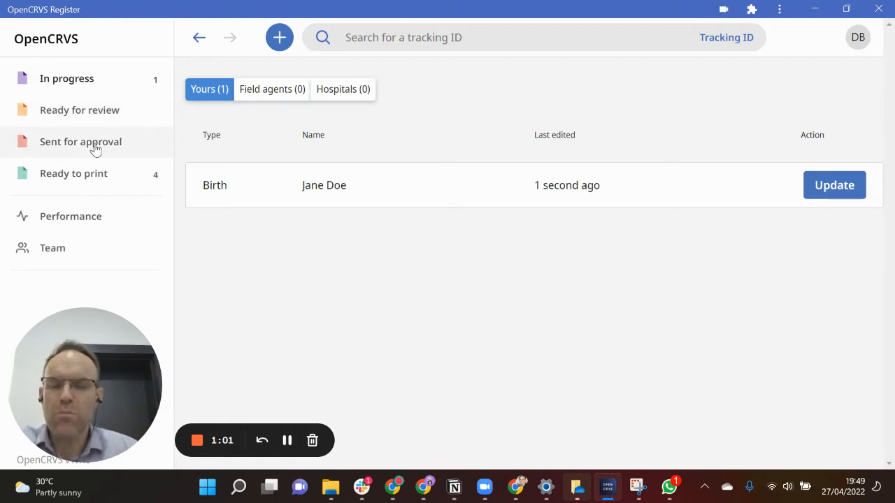
pyautogui.moveTo(73, 179)
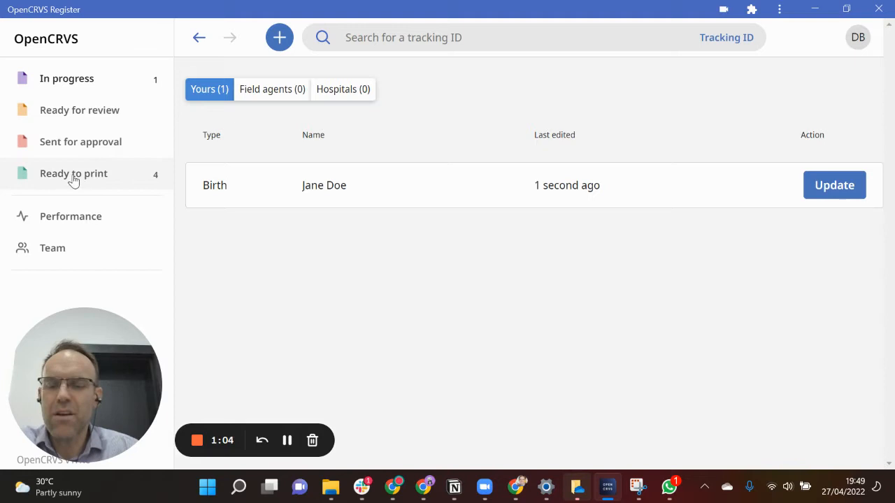
pyautogui.click(74, 173)
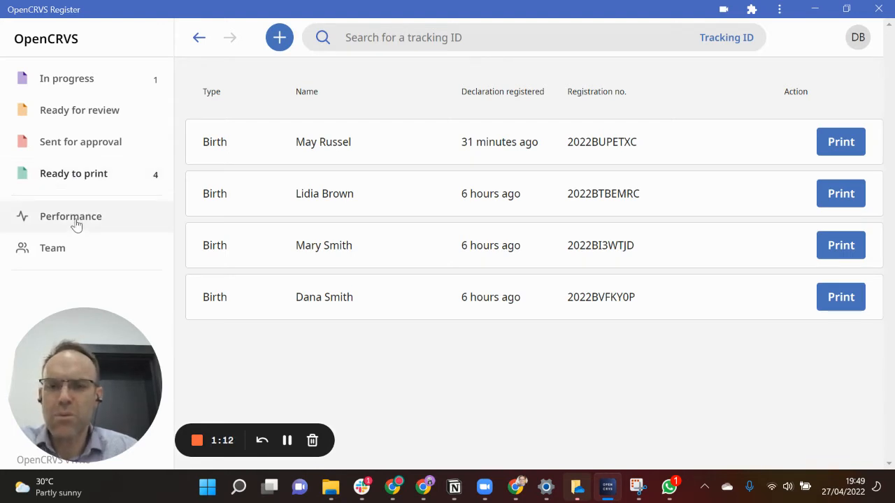
pyautogui.moveTo(53, 248)
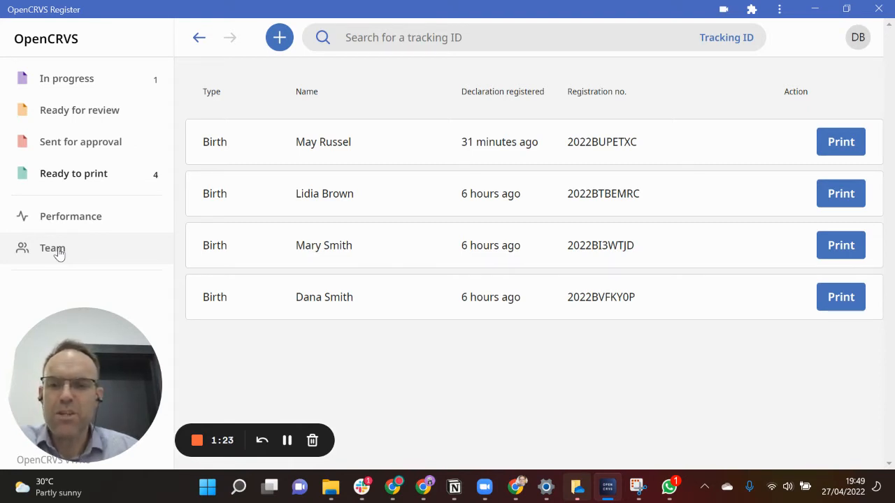
pyautogui.moveTo(80, 109)
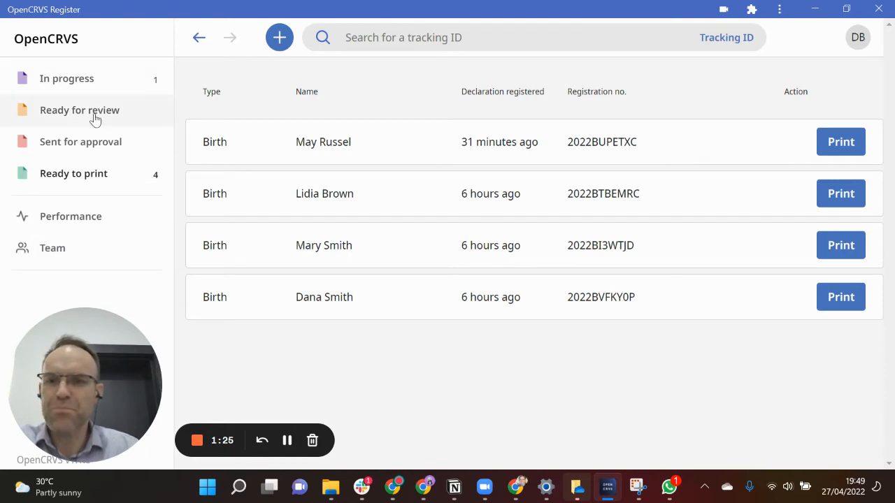
pyautogui.click(66, 79)
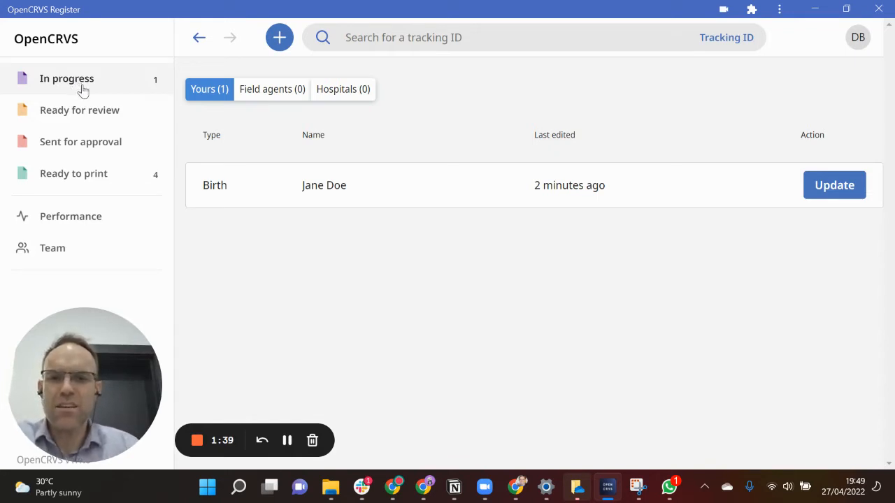
pyautogui.moveTo(430, 240)
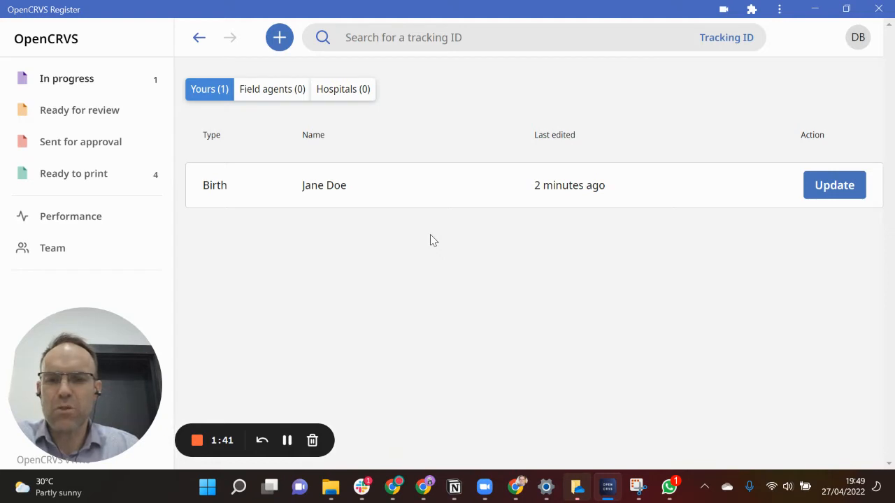
pyautogui.moveTo(361, 205)
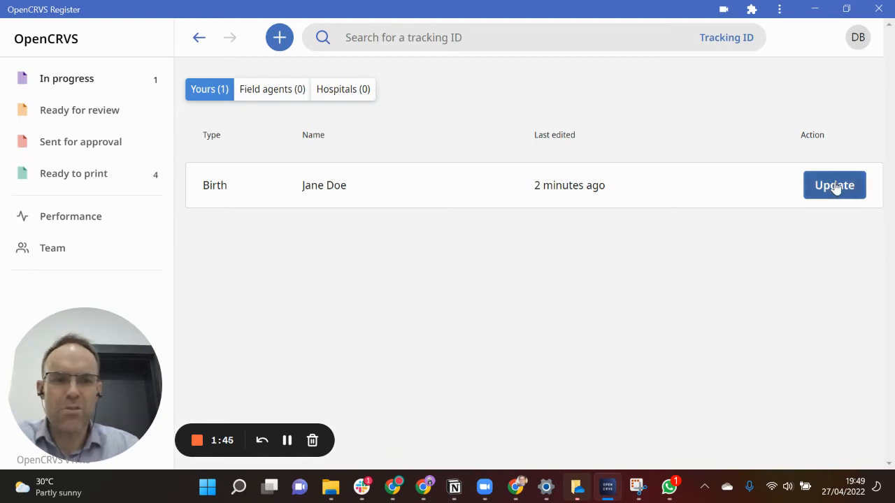
# Open Jane Doe's in-progress birth declaration with its Update button
pyautogui.click(834, 184)
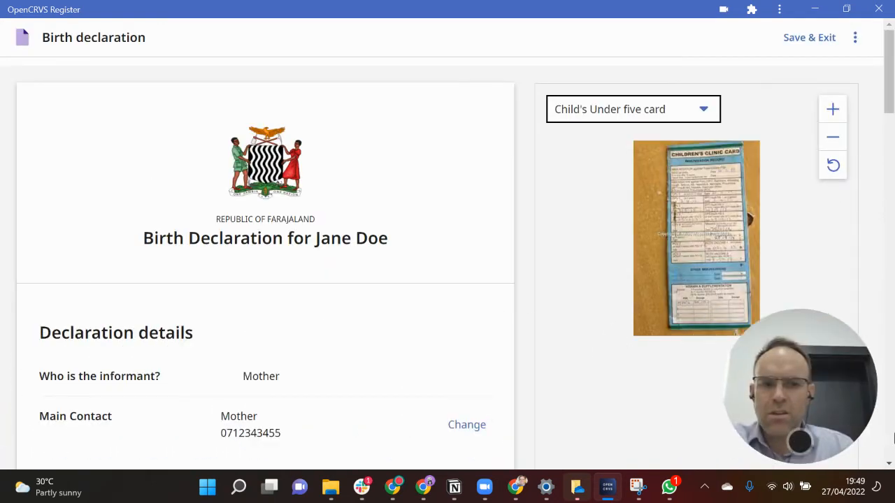
pyautogui.moveTo(401, 264)
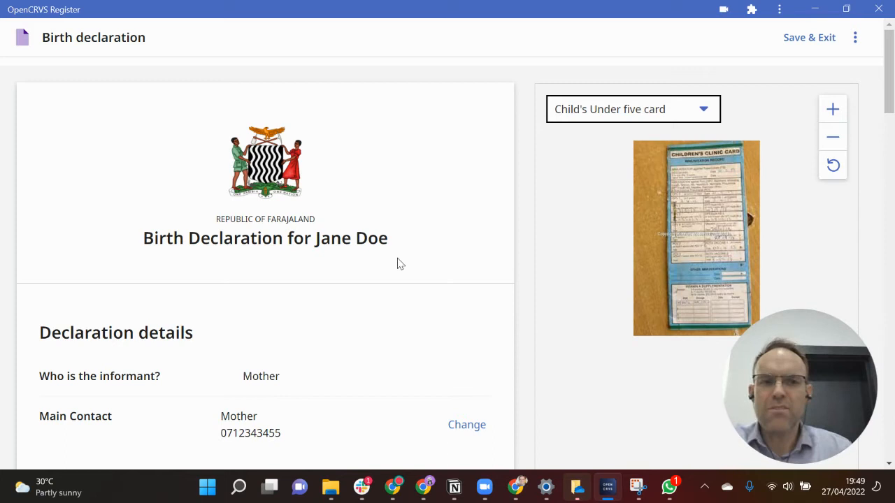
pyautogui.moveTo(479, 232)
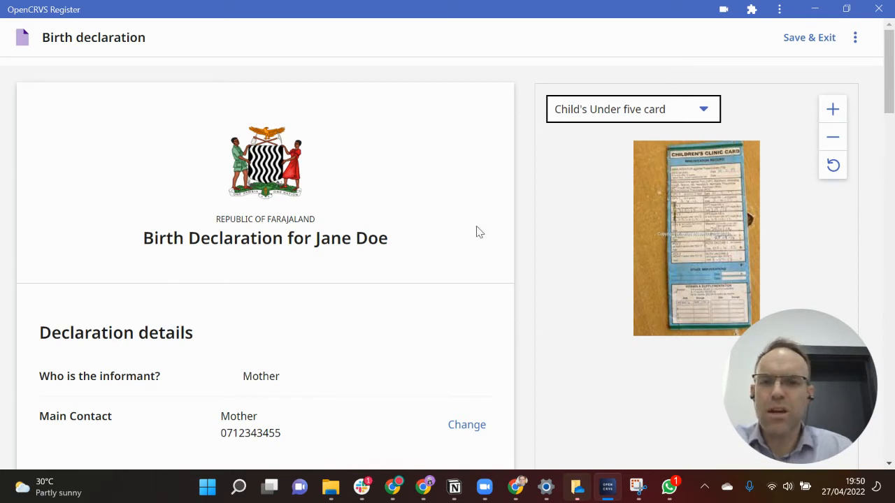
# Scroll down Jane Doe's declaration to the child's details: Jane Doe, female
pyautogui.scroll(-3)
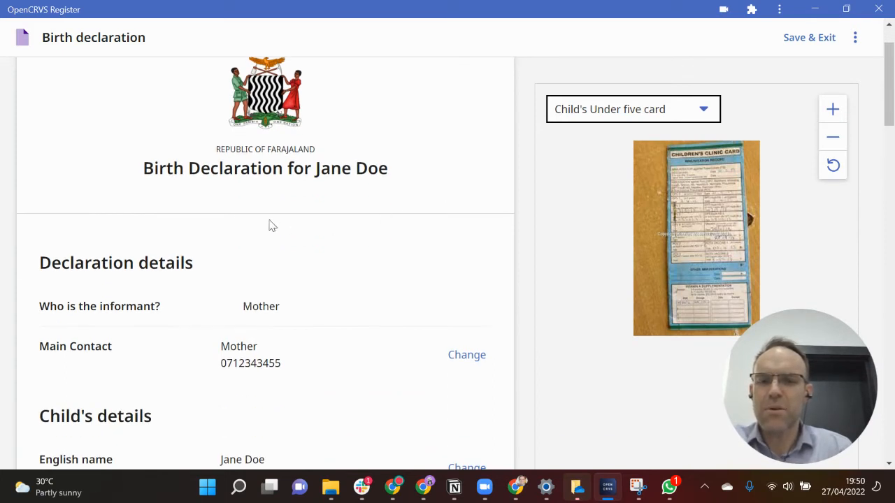
pyautogui.moveTo(396, 169)
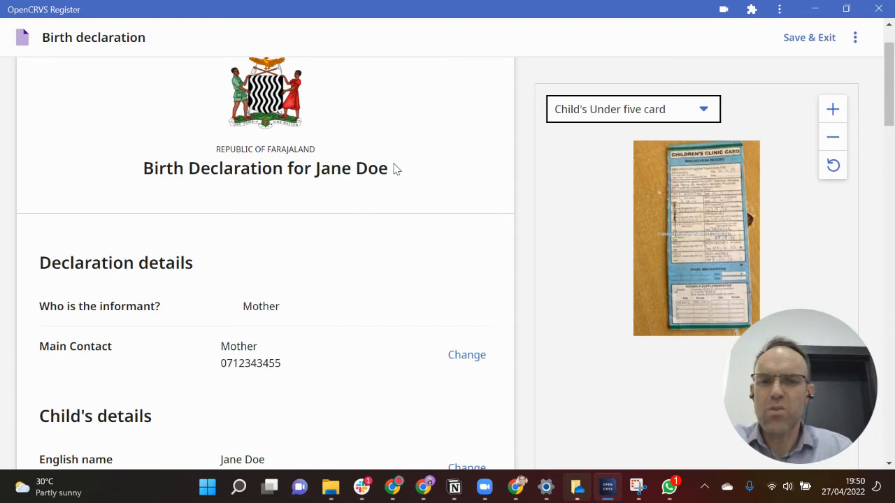
pyautogui.scroll(3)
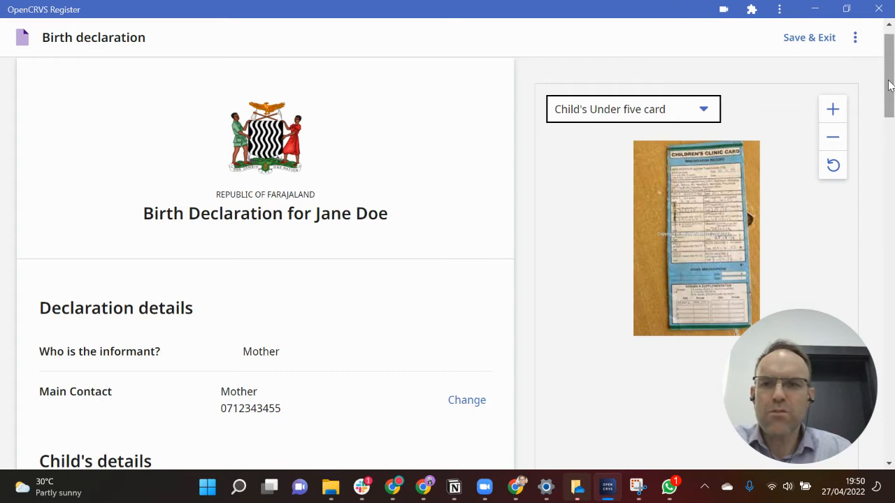
pyautogui.scroll(-3)
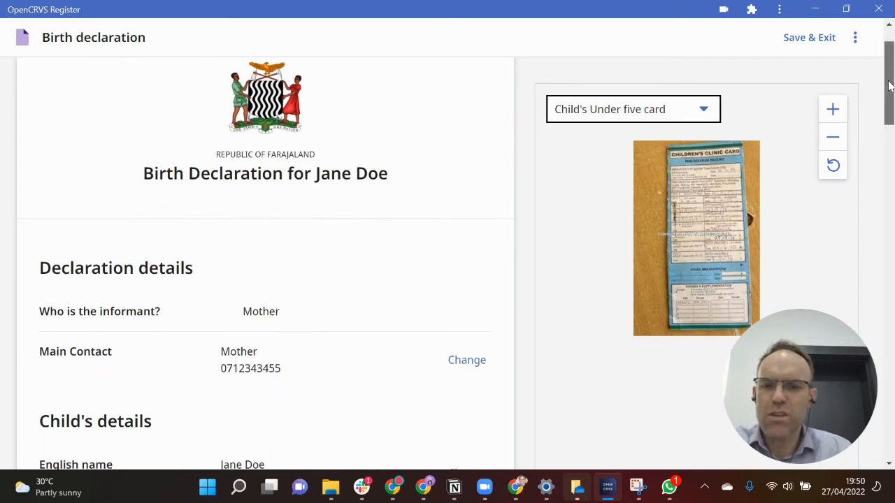
pyautogui.scroll(-3)
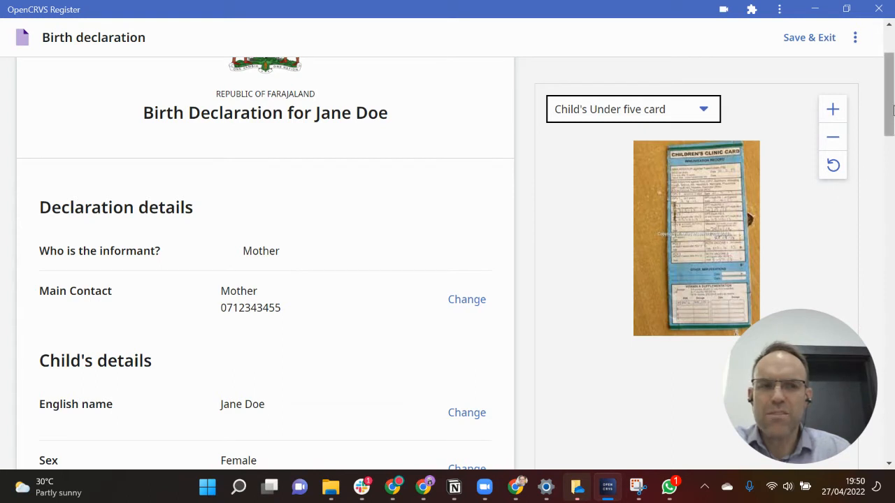
pyautogui.moveTo(882, 104)
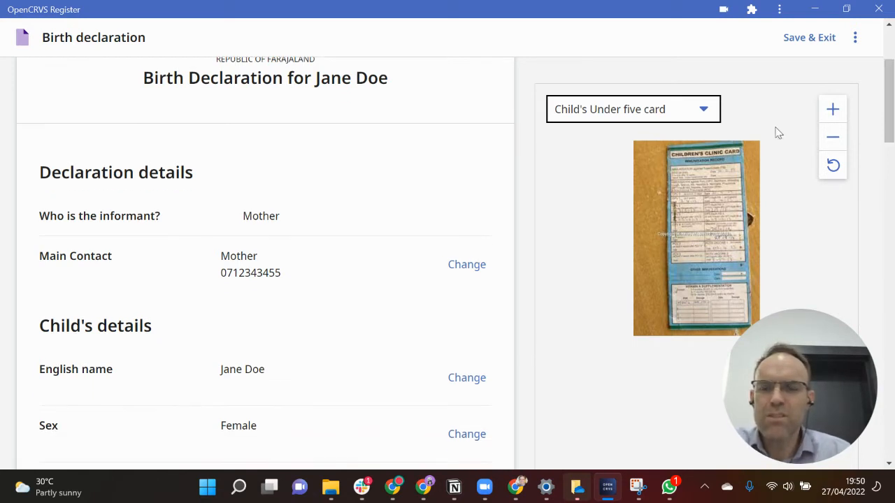
pyautogui.moveTo(222, 205)
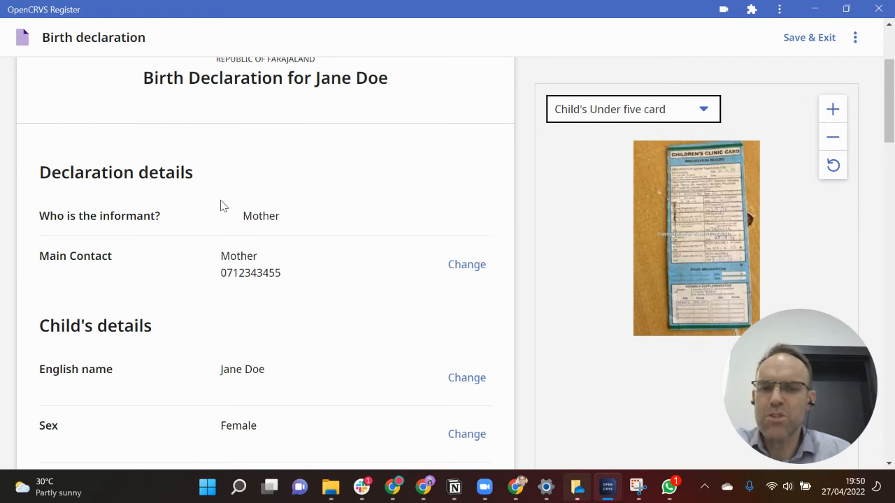
pyautogui.moveTo(223, 249)
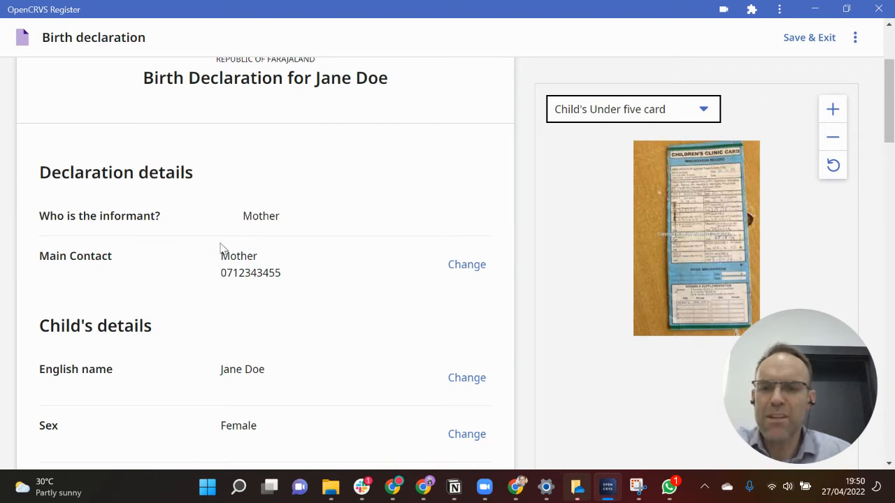
pyautogui.moveTo(458, 212)
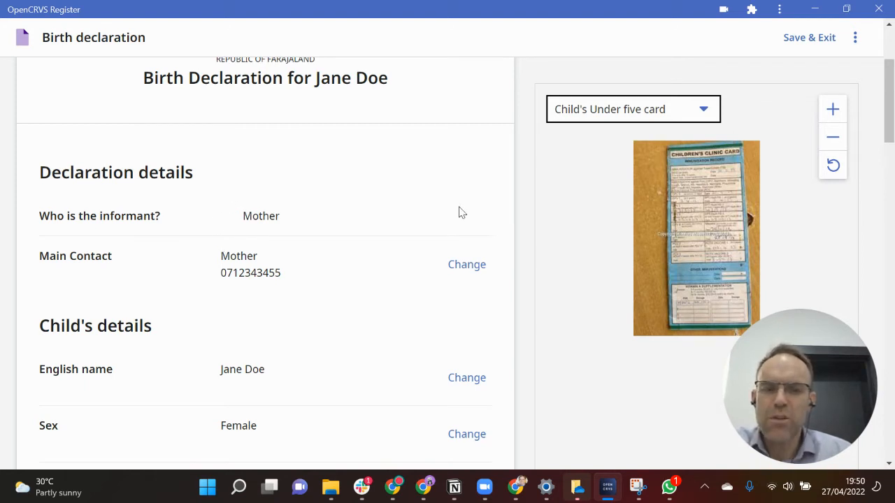
pyautogui.moveTo(682, 240)
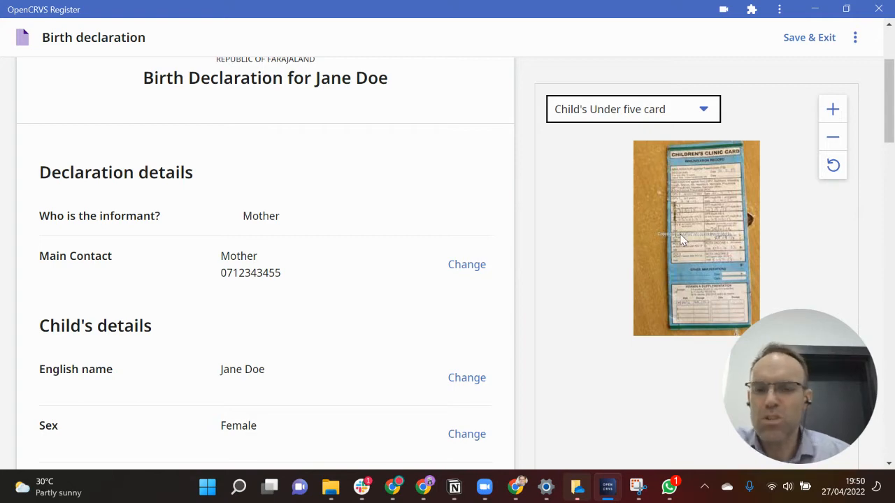
pyautogui.moveTo(810, 139)
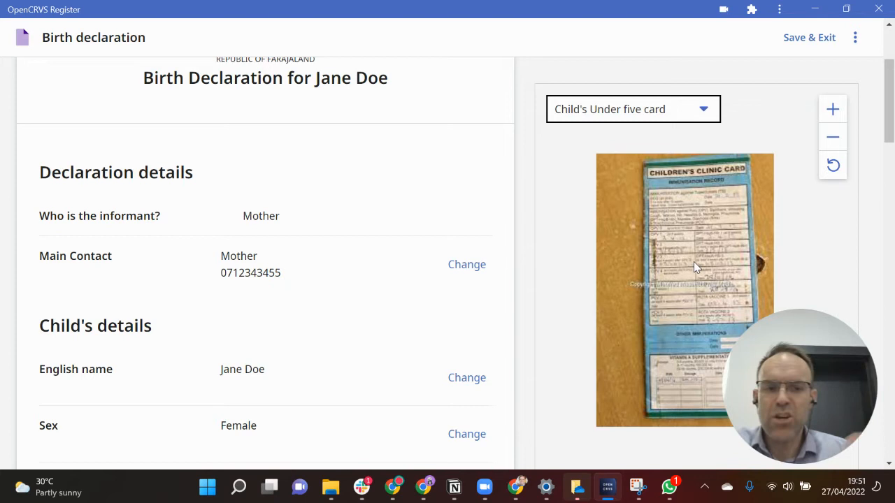
pyautogui.moveTo(433, 211)
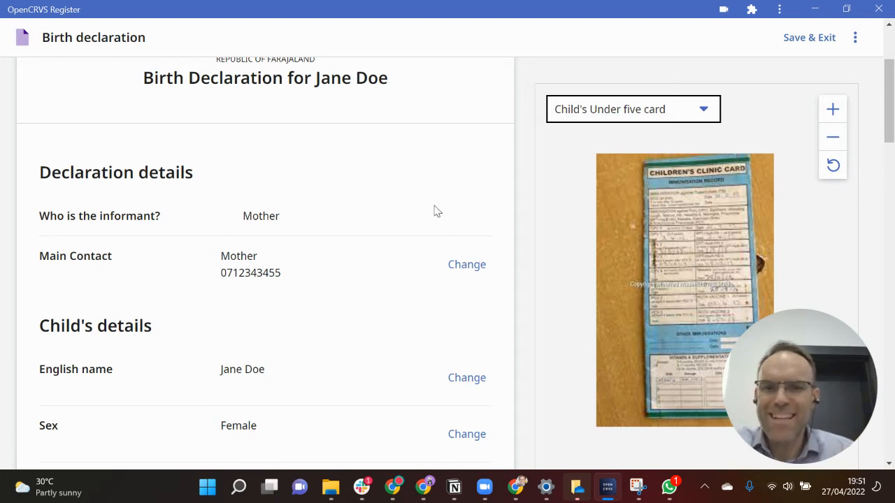
pyautogui.moveTo(410, 216)
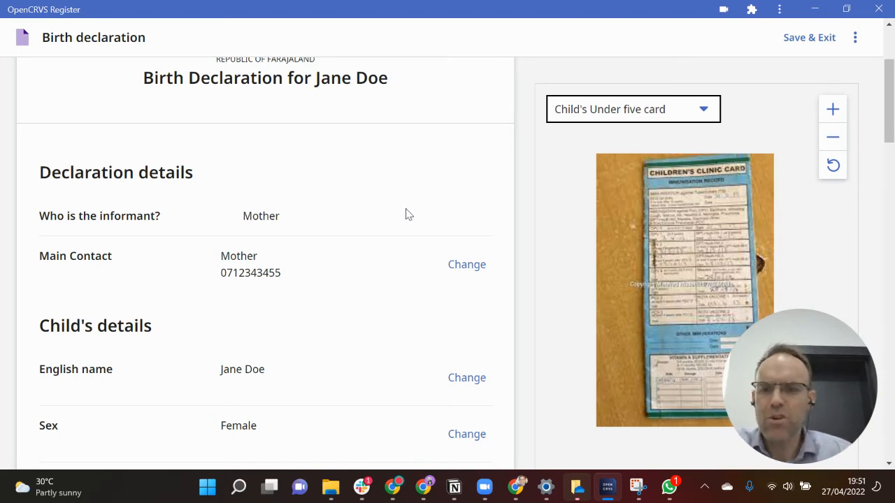
pyautogui.scroll(-3)
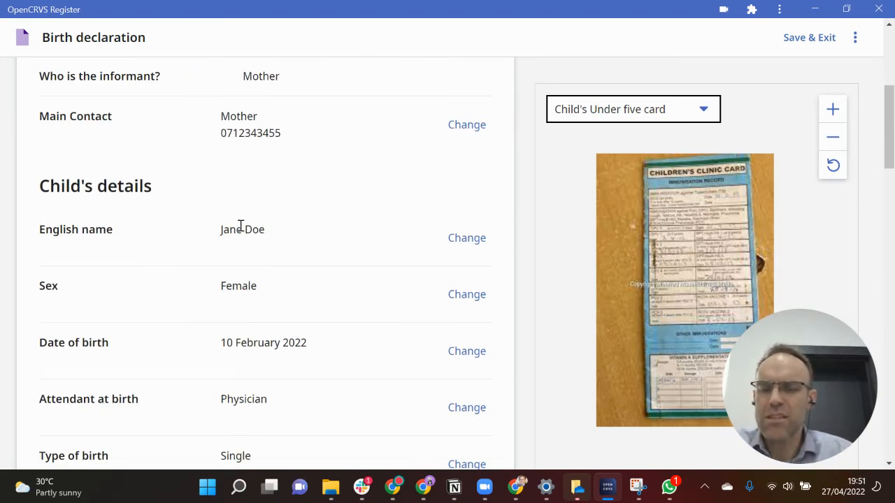
pyautogui.moveTo(206, 291)
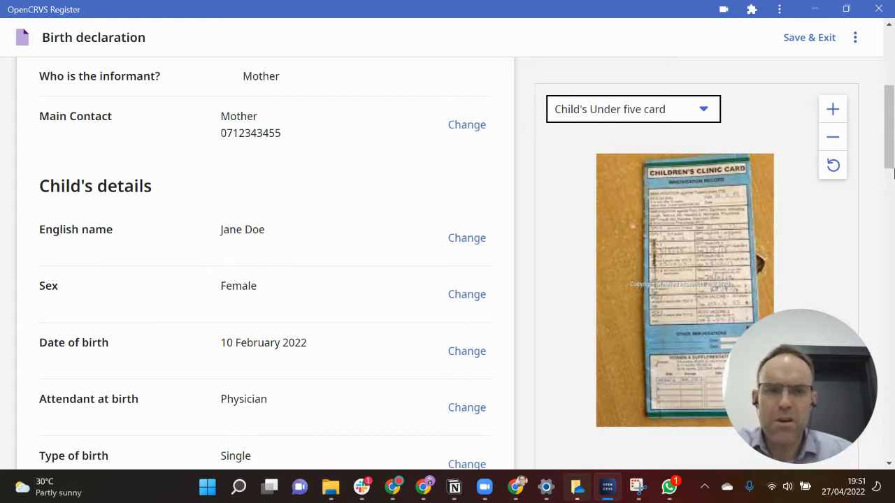
pyautogui.scroll(-3)
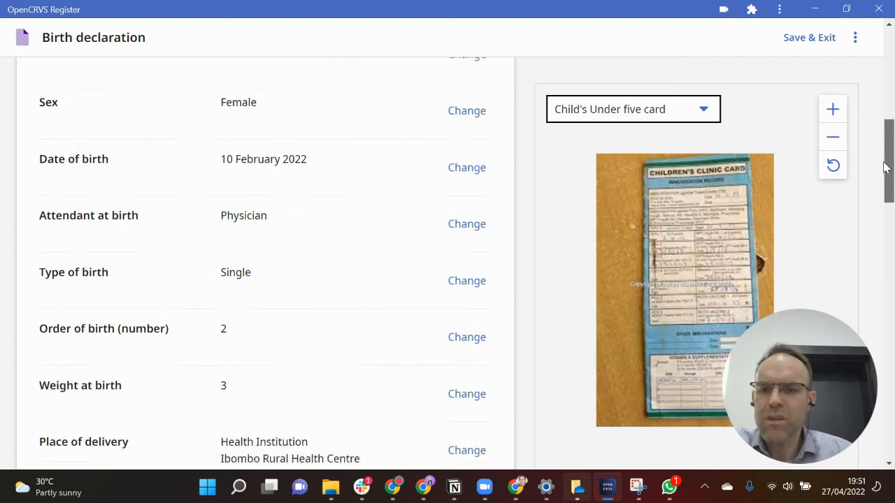
pyautogui.scroll(-3)
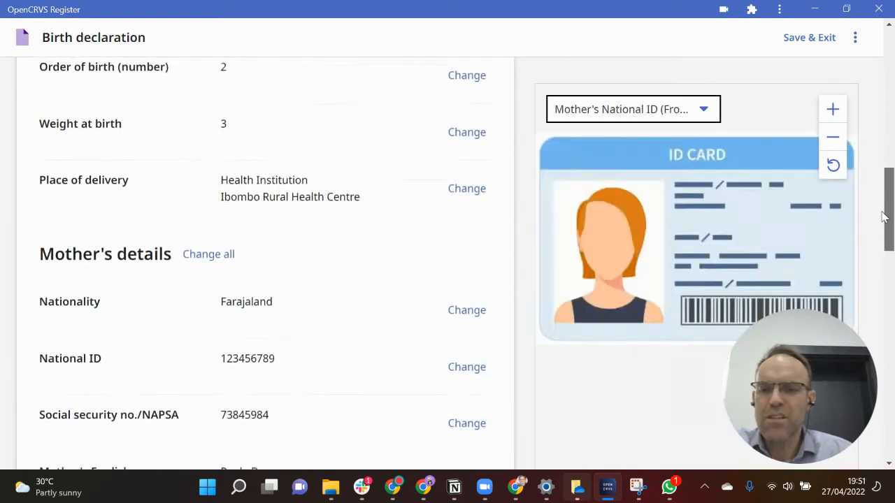
pyautogui.scroll(-3)
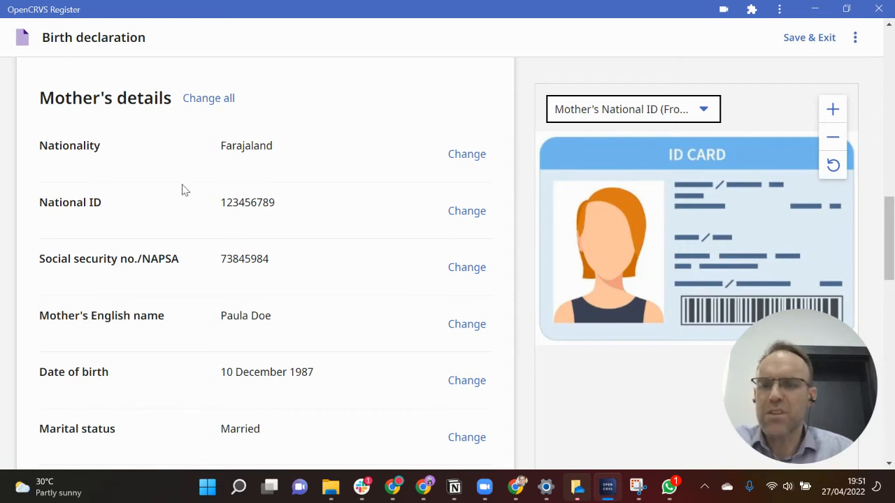
pyautogui.moveTo(117, 230)
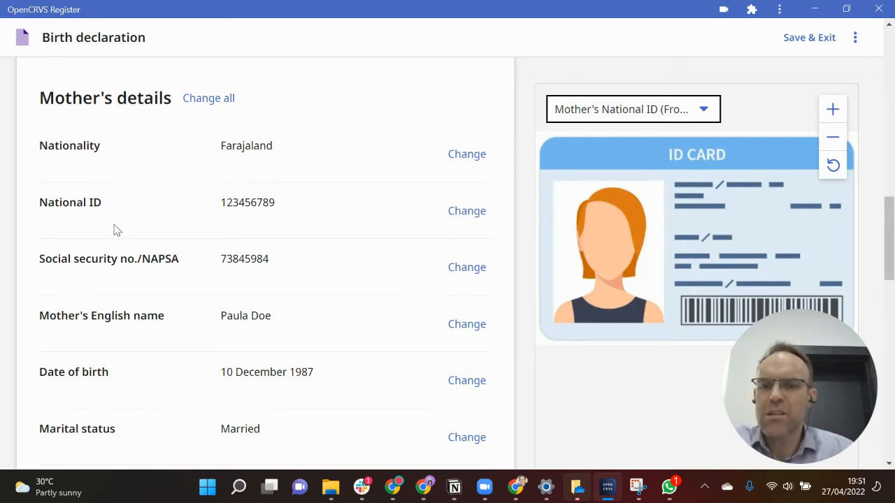
pyautogui.moveTo(174, 325)
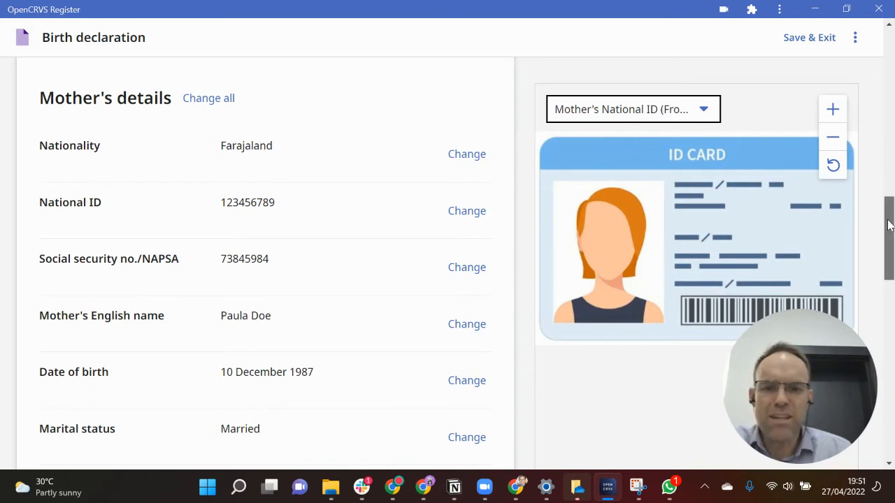
pyautogui.scroll(-3)
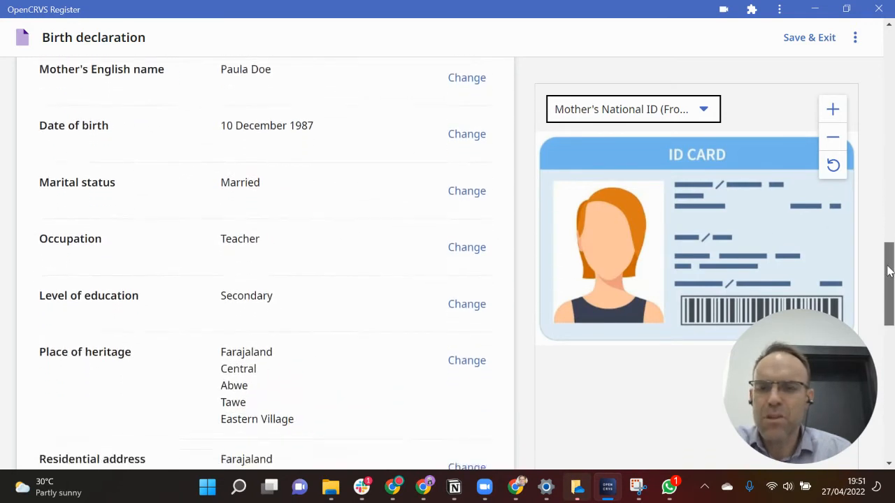
pyautogui.scroll(-3)
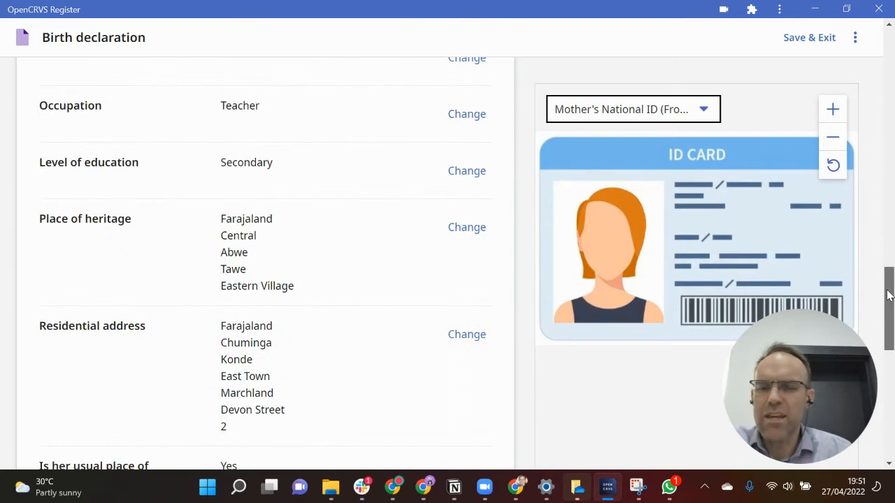
pyautogui.scroll(-3)
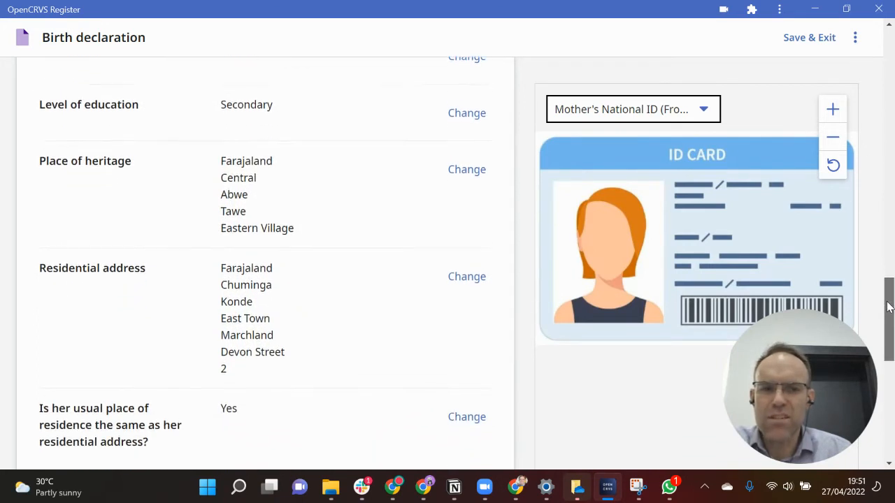
pyautogui.scroll(-3)
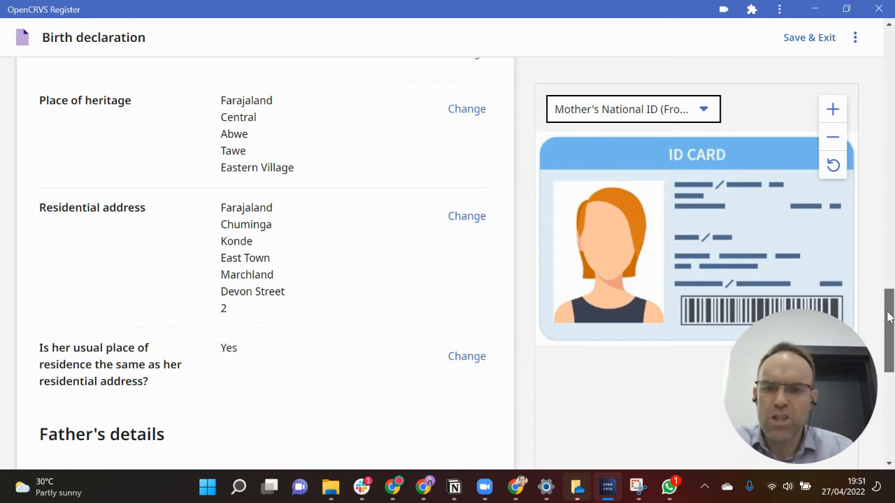
pyautogui.scroll(-3)
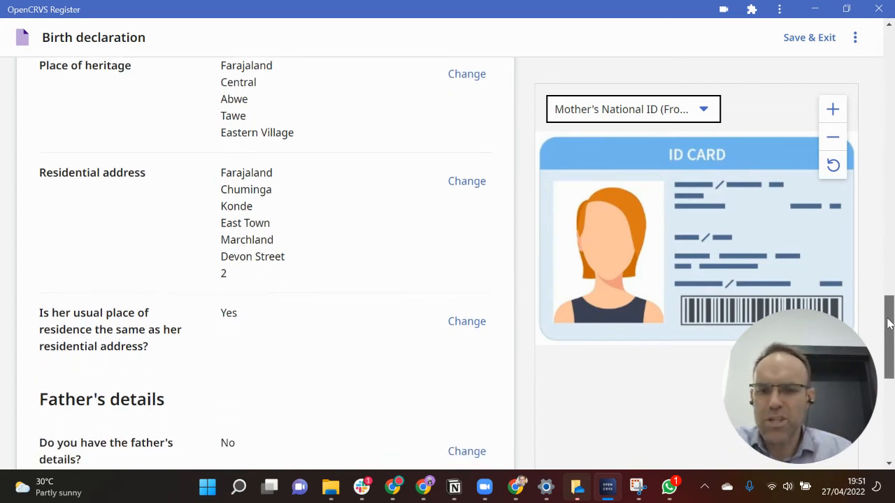
pyautogui.scroll(-3)
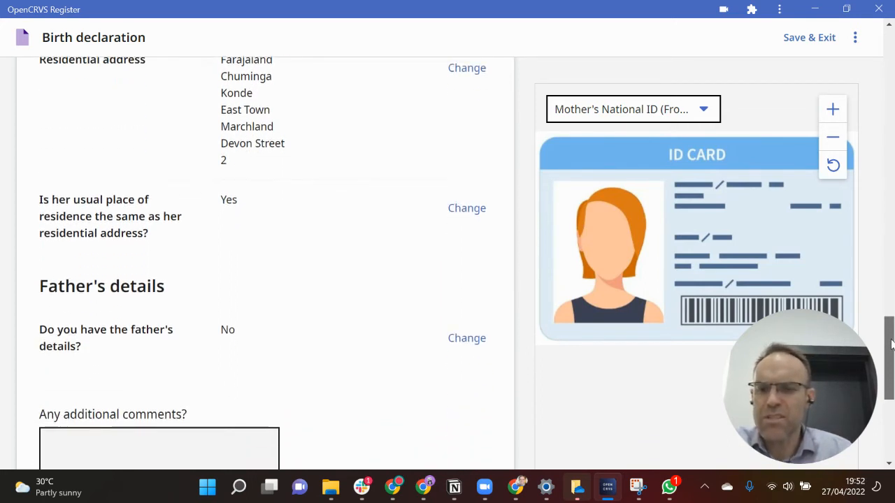
pyautogui.scroll(-3)
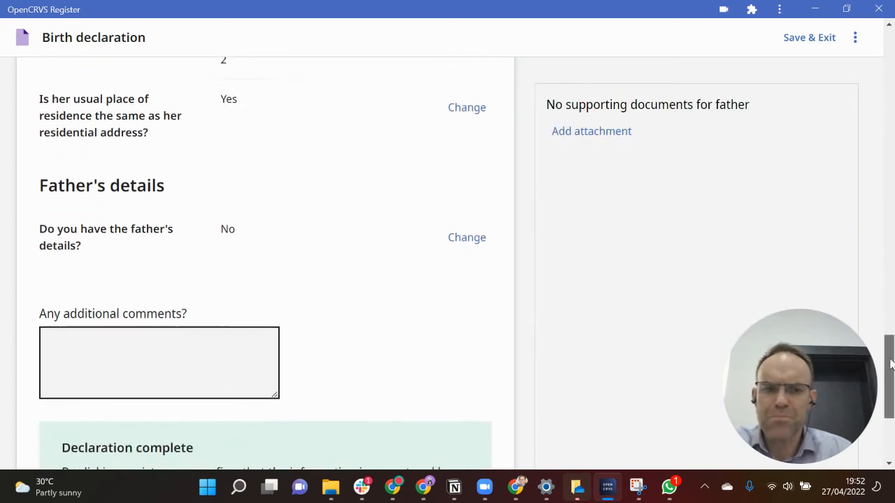
pyautogui.scroll(-3)
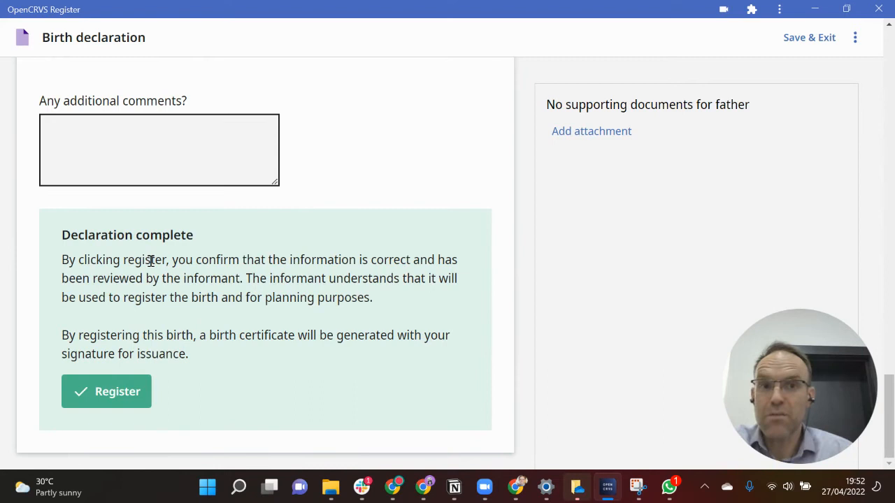
pyautogui.moveTo(83, 254)
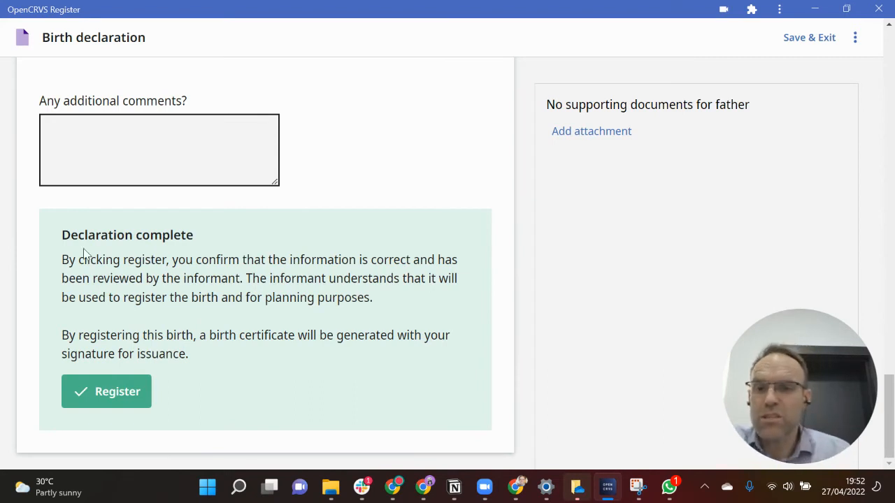
pyautogui.moveTo(137, 252)
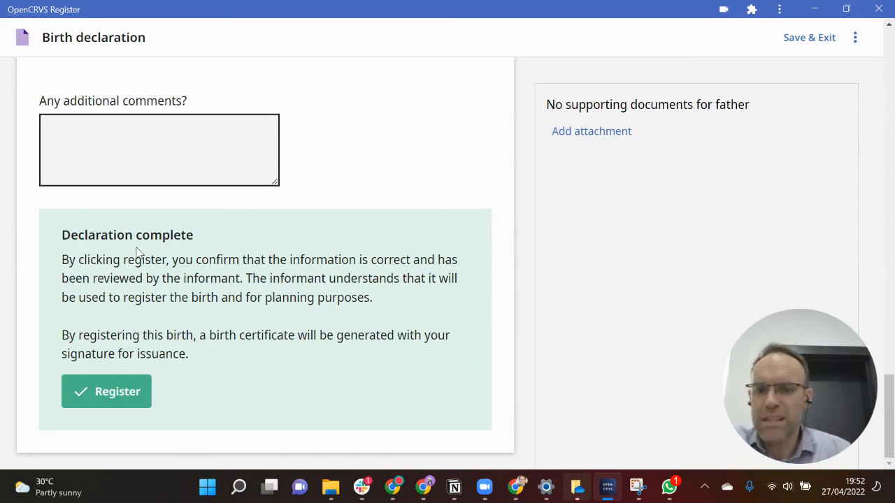
pyautogui.moveTo(118, 391)
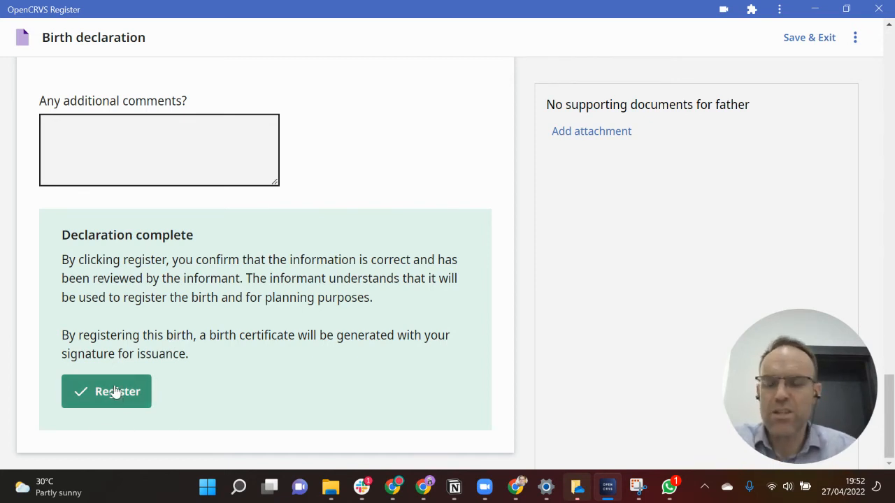
# Register Jane Doe's birth declaration and confirm it in the dialog
pyautogui.click(106, 391)
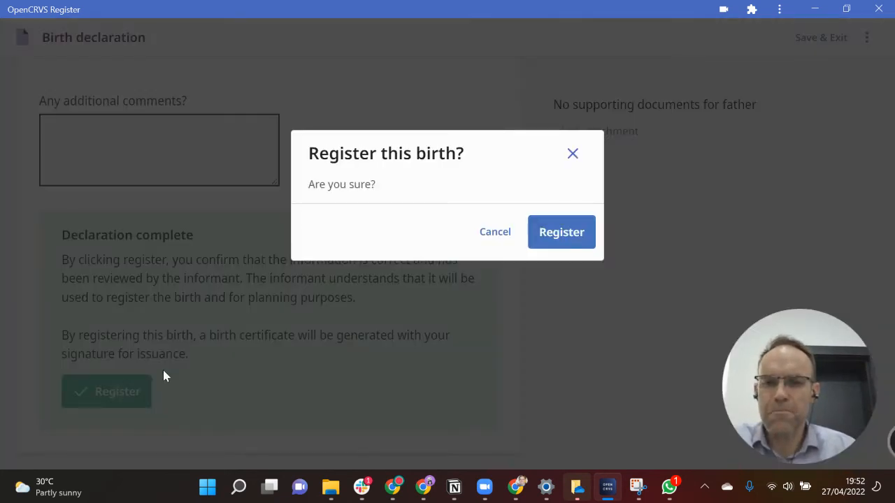
pyautogui.click(561, 232)
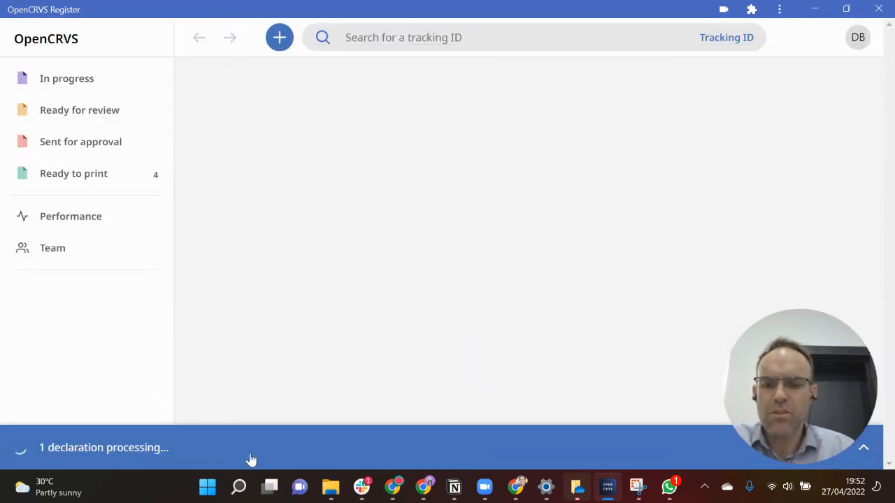
pyautogui.moveTo(222, 455)
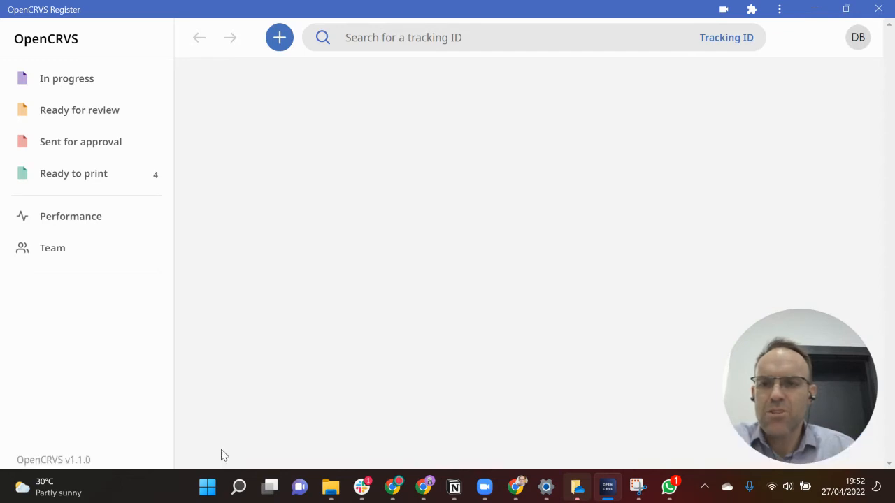
# Show the Ready to print queue, now listing Jane Doe's record 2022BY0KYM0
pyautogui.click(74, 173)
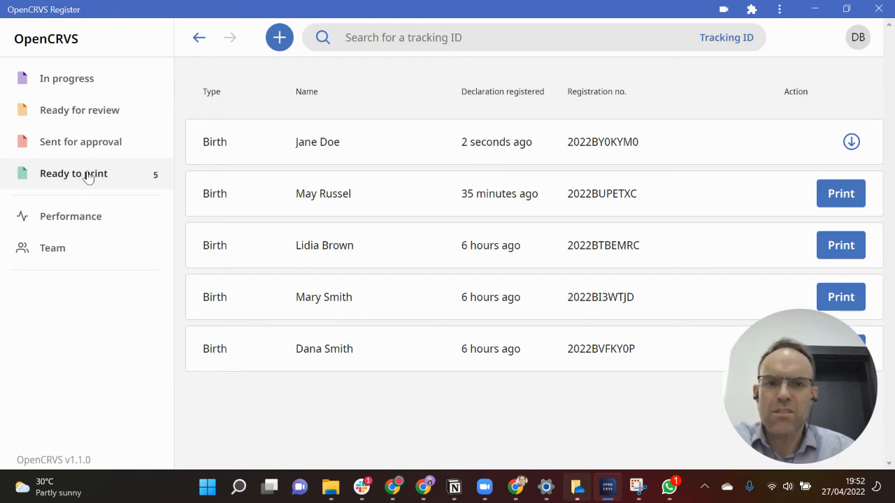
pyautogui.moveTo(500, 107)
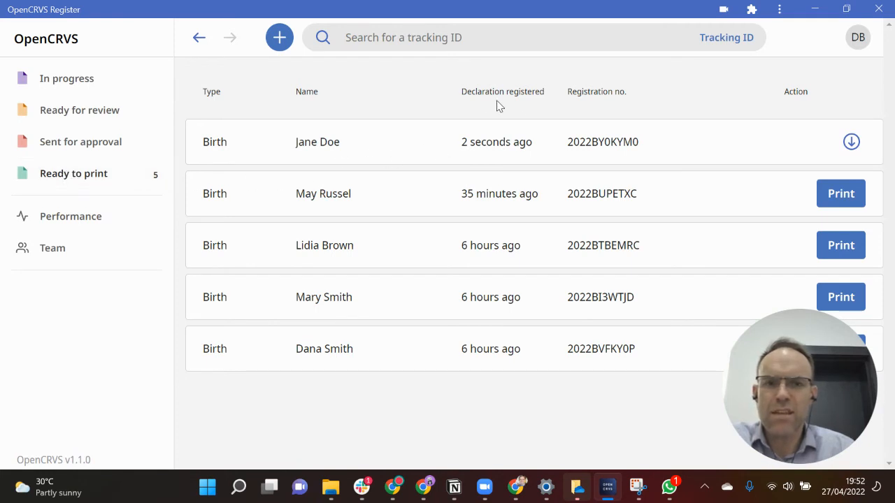
pyautogui.moveTo(480, 151)
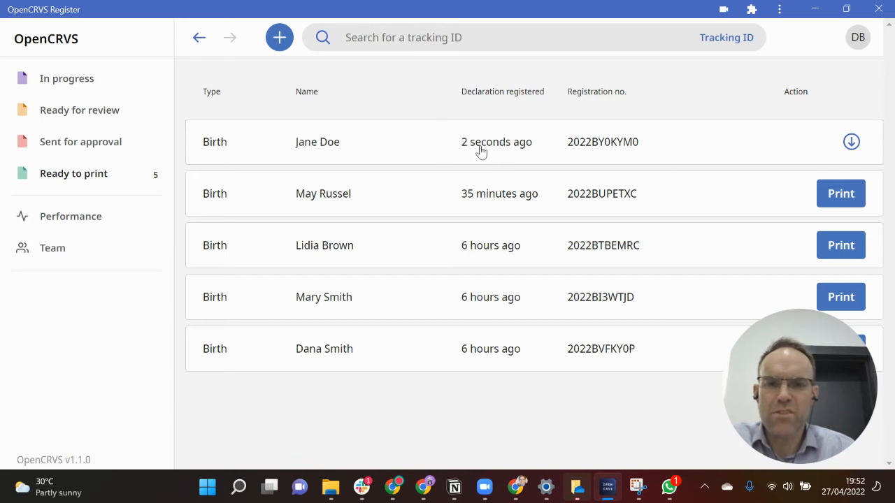
pyautogui.moveTo(312, 154)
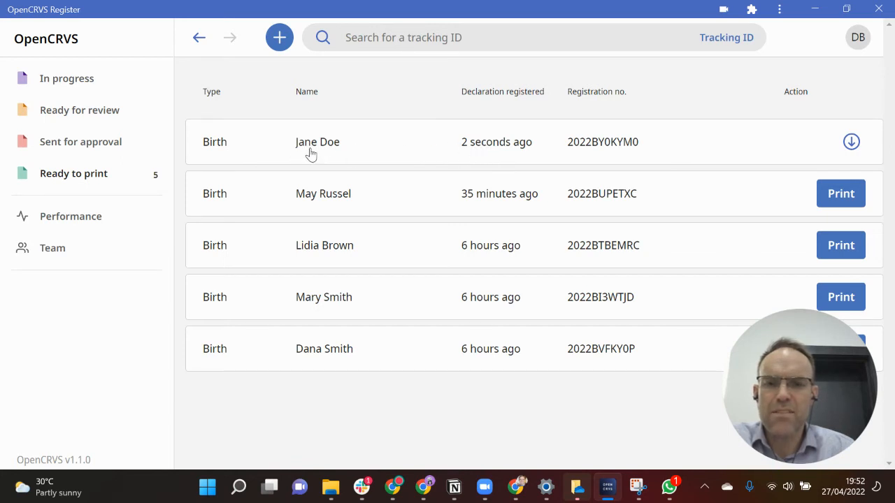
pyautogui.moveTo(474, 170)
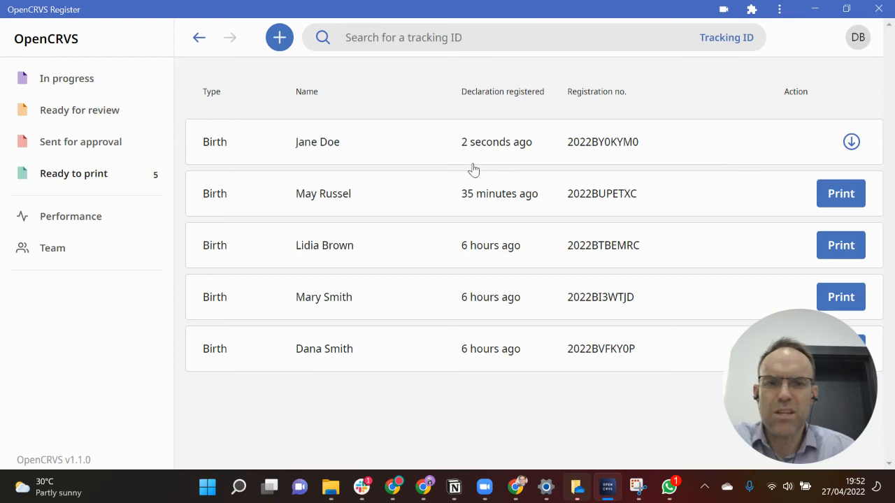
pyautogui.moveTo(589, 150)
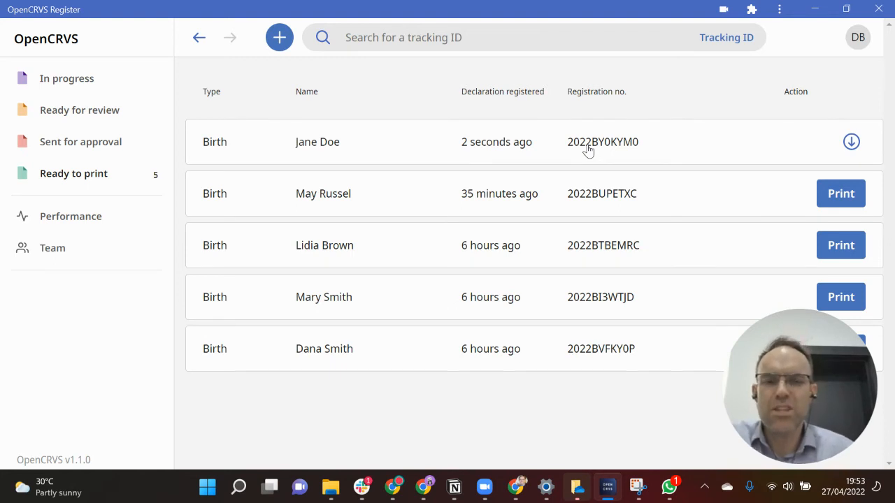
pyautogui.moveTo(797, 157)
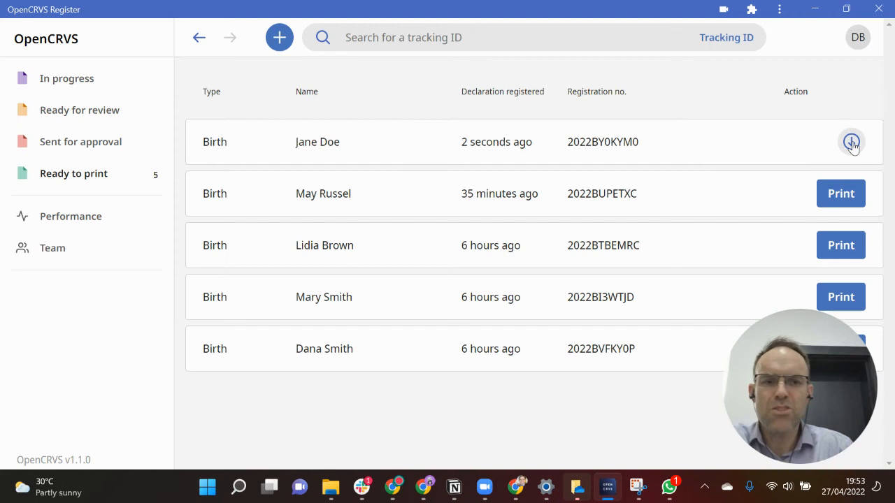
# Download Jane Doe's record and open her record page showing BRN 2022BY0KYM0
pyautogui.click(851, 142)
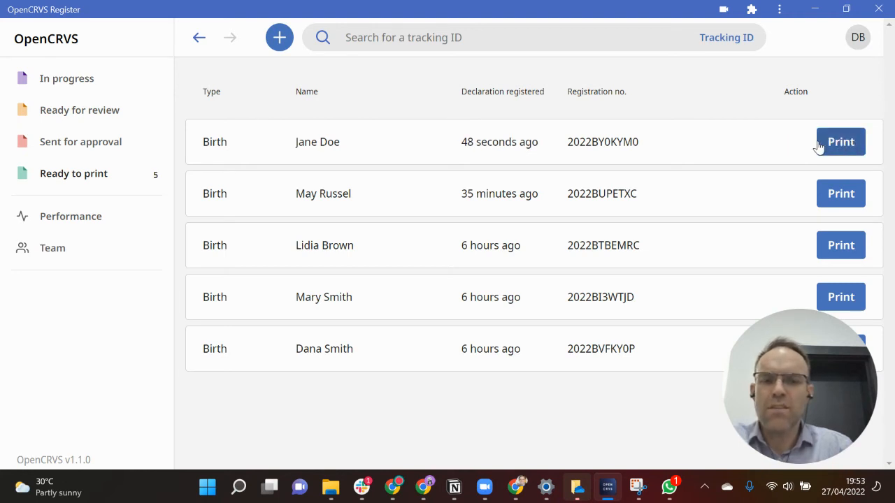
pyautogui.moveTo(576, 149)
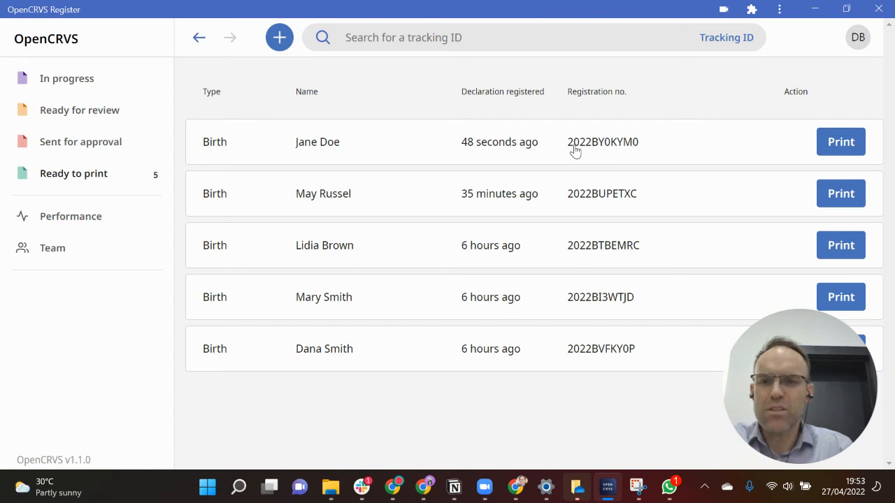
pyautogui.moveTo(524, 151)
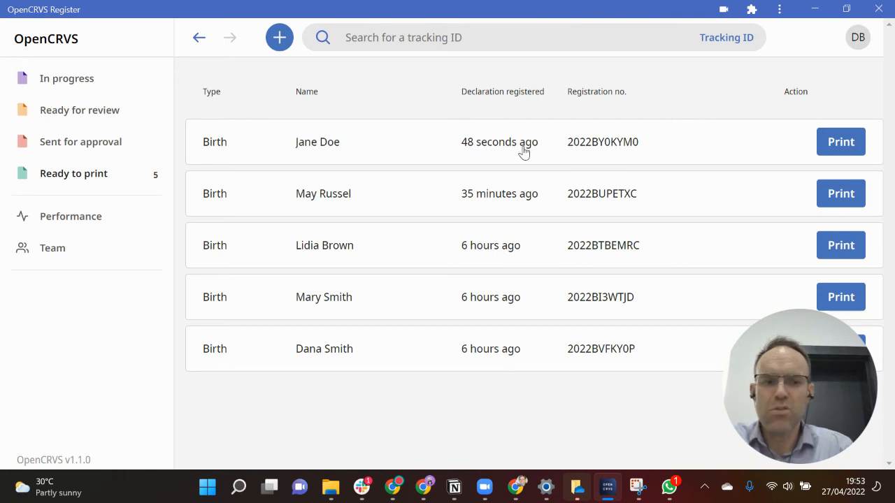
pyautogui.click(318, 142)
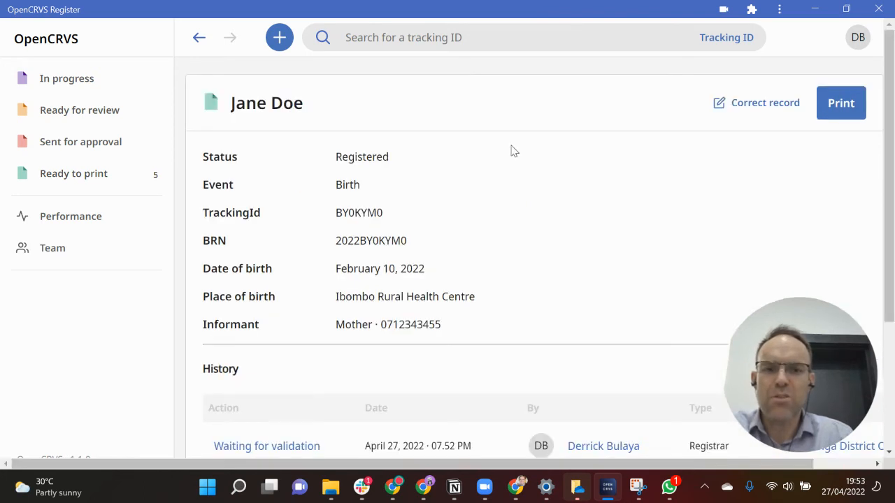
pyautogui.moveTo(517, 189)
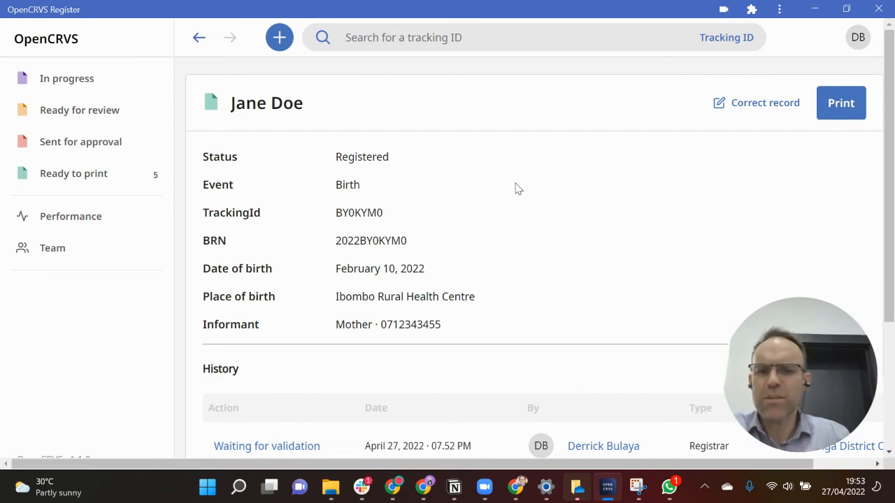
pyautogui.moveTo(359, 210)
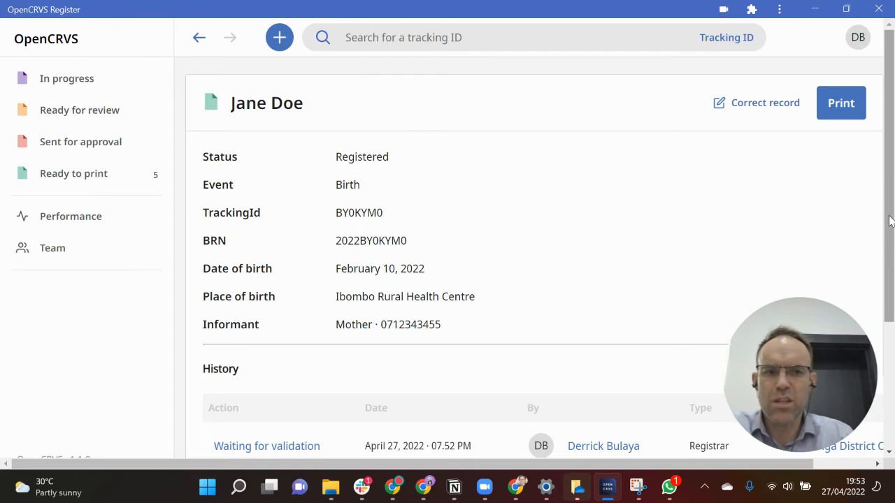
# Scroll down to the record's three history entries, then back to the top
pyautogui.scroll(-3)
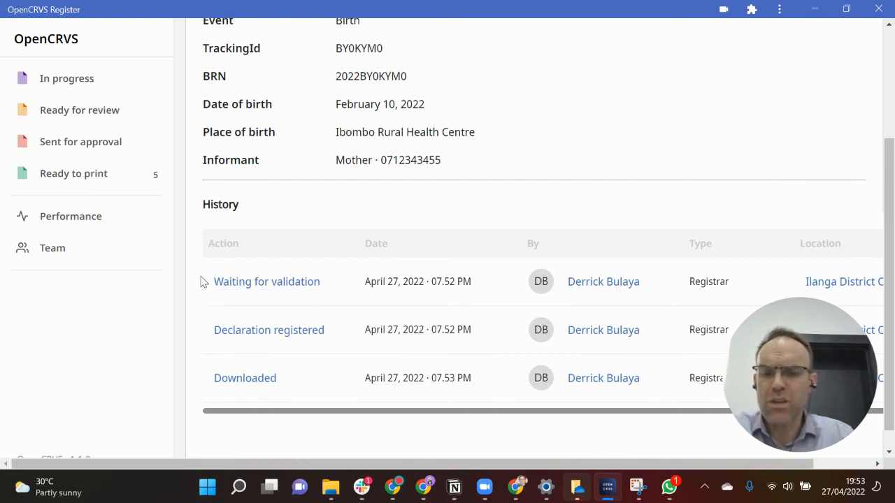
pyautogui.moveTo(342, 301)
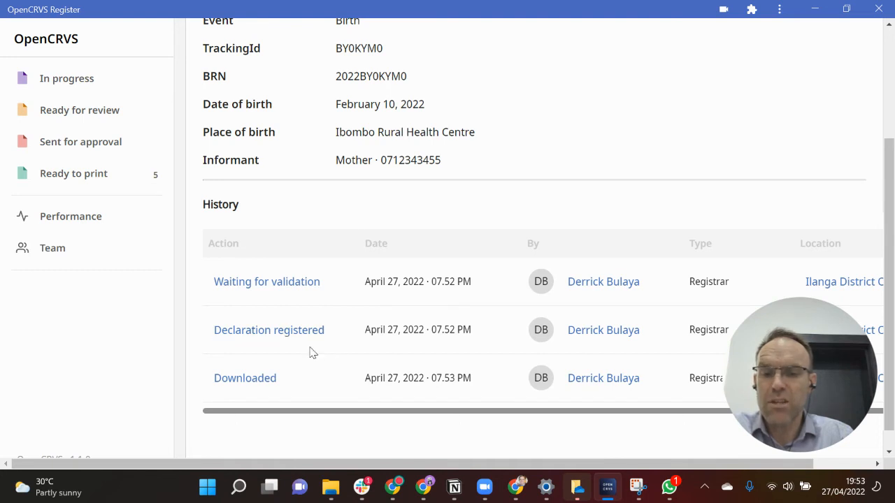
pyautogui.moveTo(394, 334)
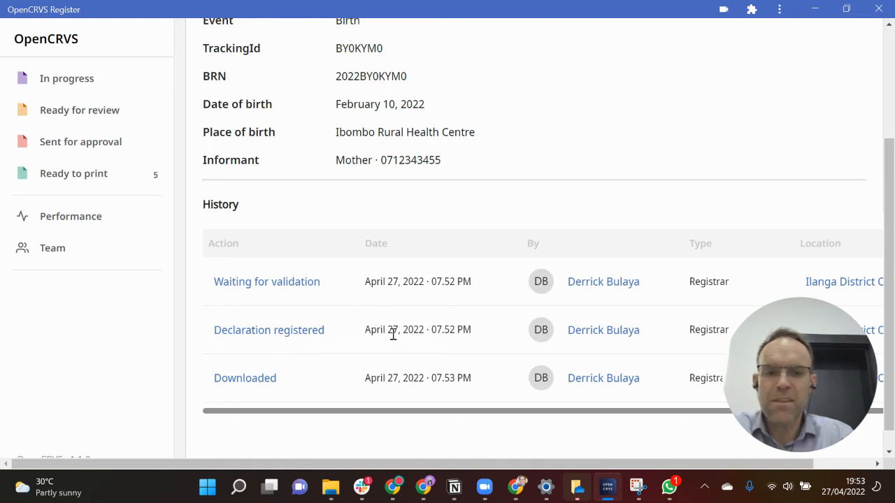
pyautogui.moveTo(292, 387)
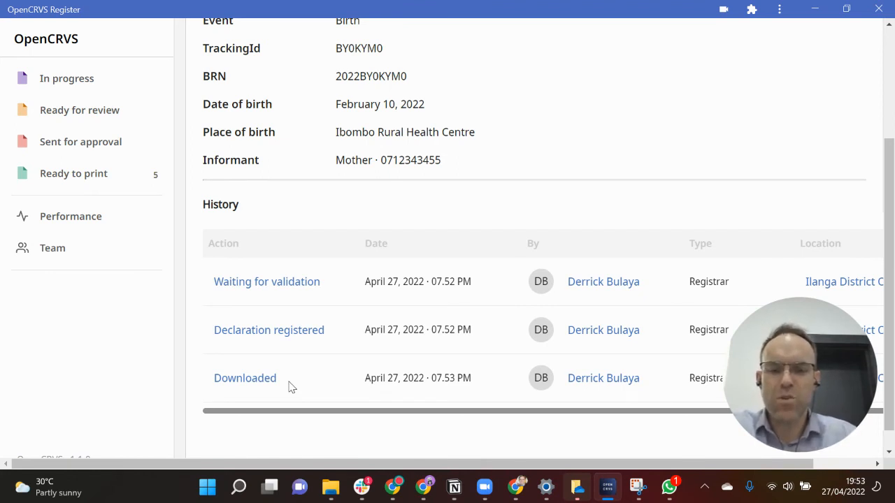
pyautogui.moveTo(569, 389)
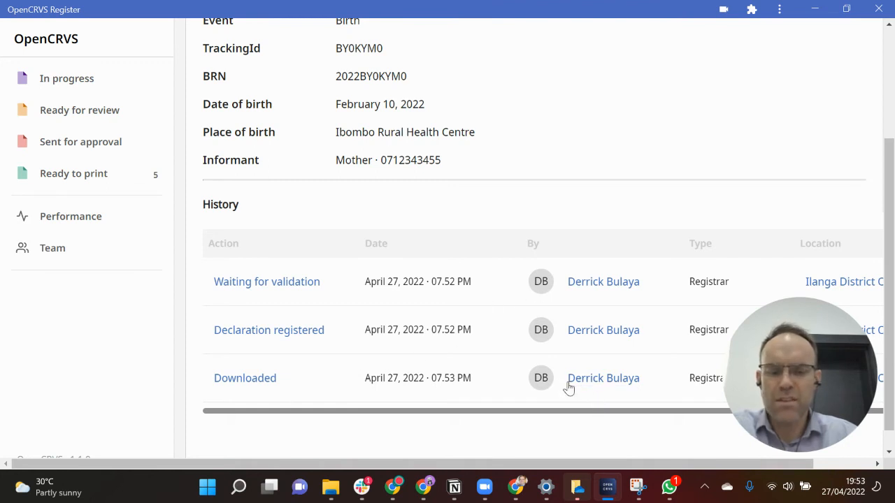
pyautogui.moveTo(304, 392)
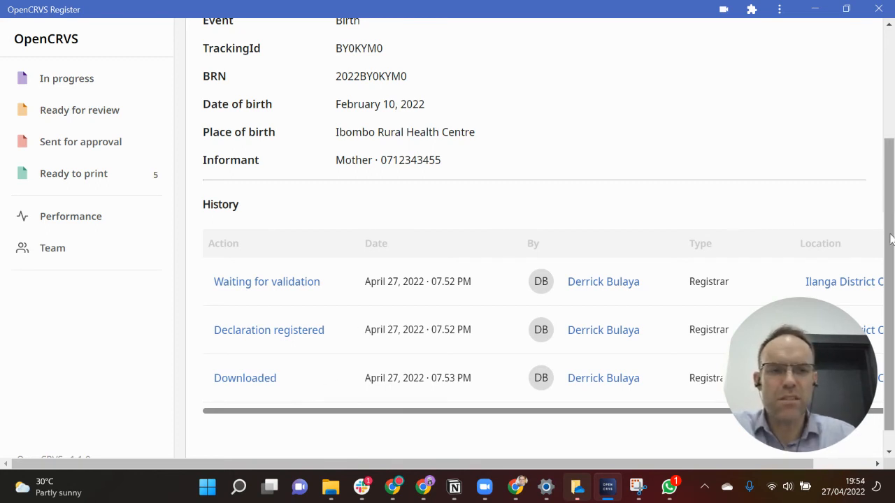
pyautogui.scroll(3)
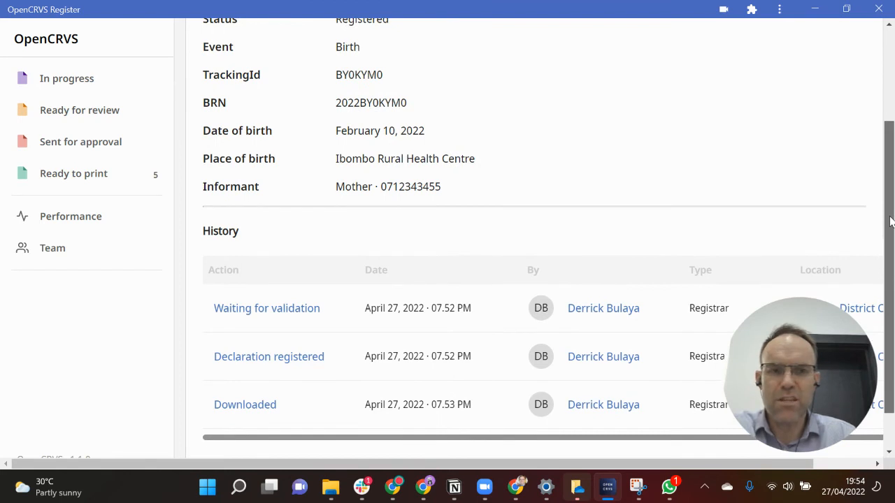
pyautogui.scroll(3)
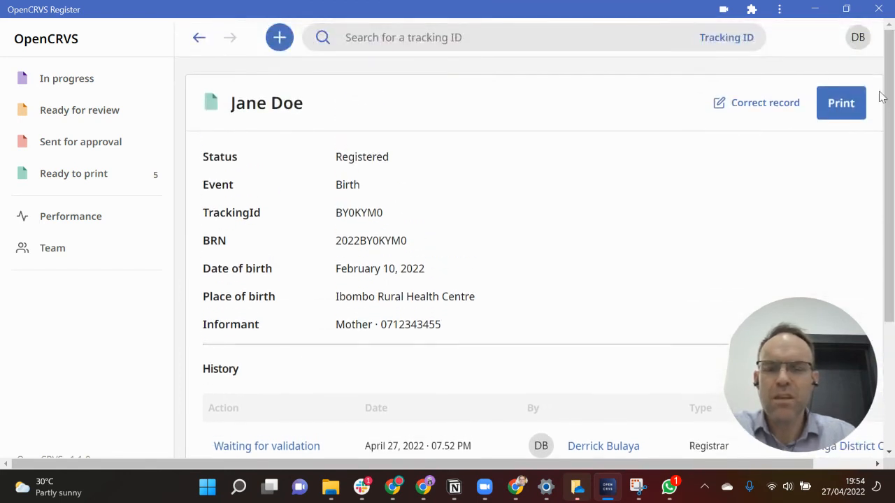
pyautogui.moveTo(257, 105)
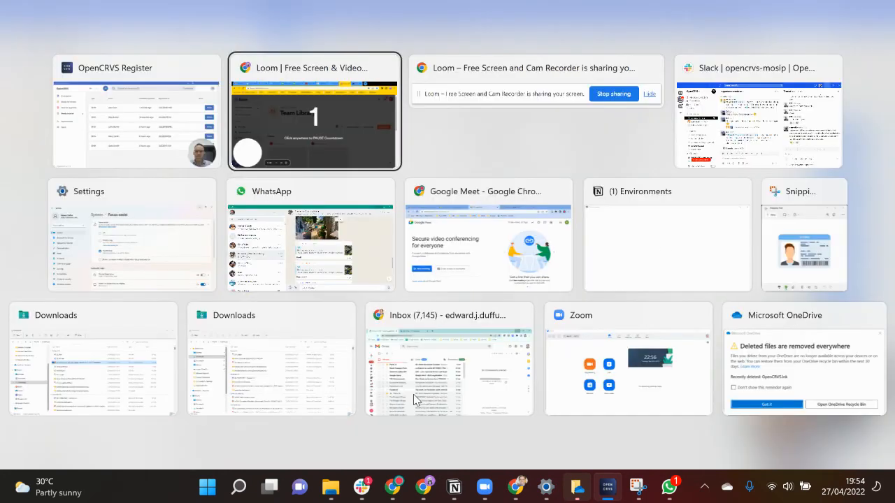
# Reload the getCards directory in Chrome to reveal 2022BY0KYM0.html
pyautogui.click(314, 112)
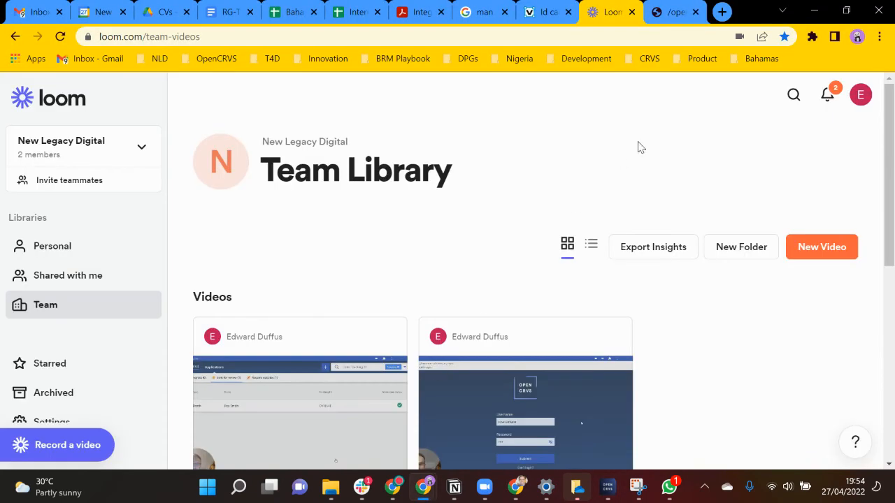
pyautogui.click(673, 12)
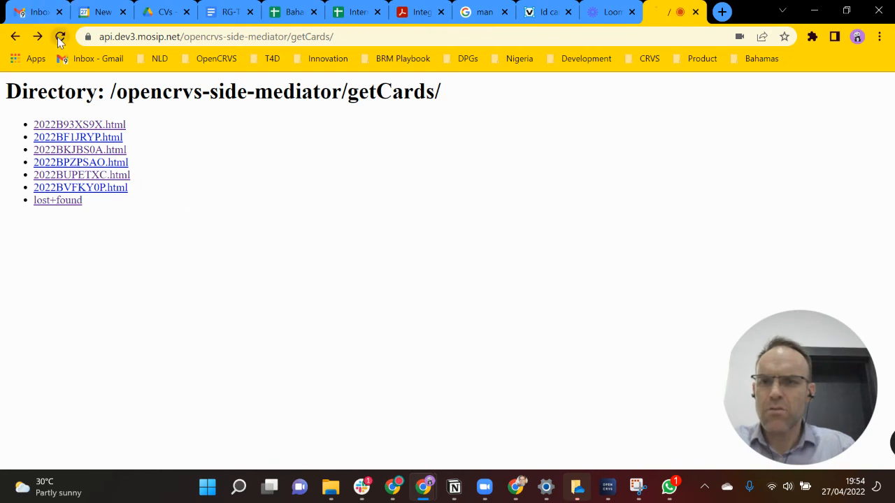
pyautogui.click(60, 37)
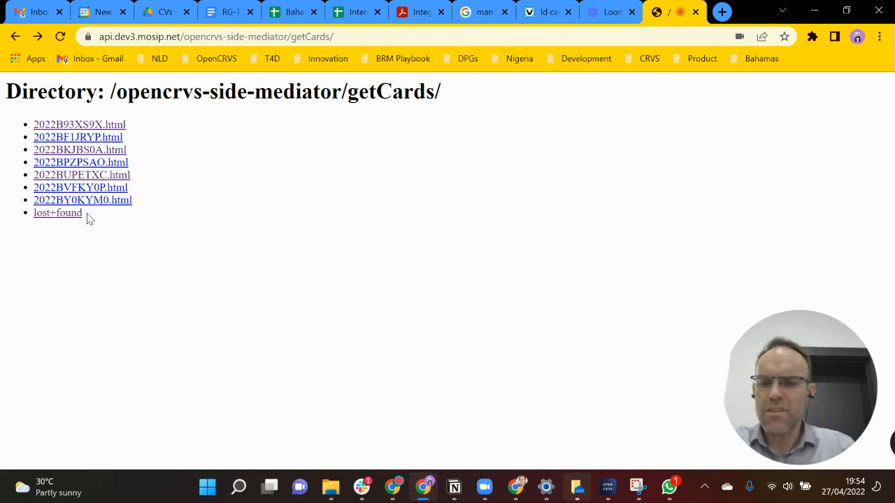
pyautogui.moveTo(196, 236)
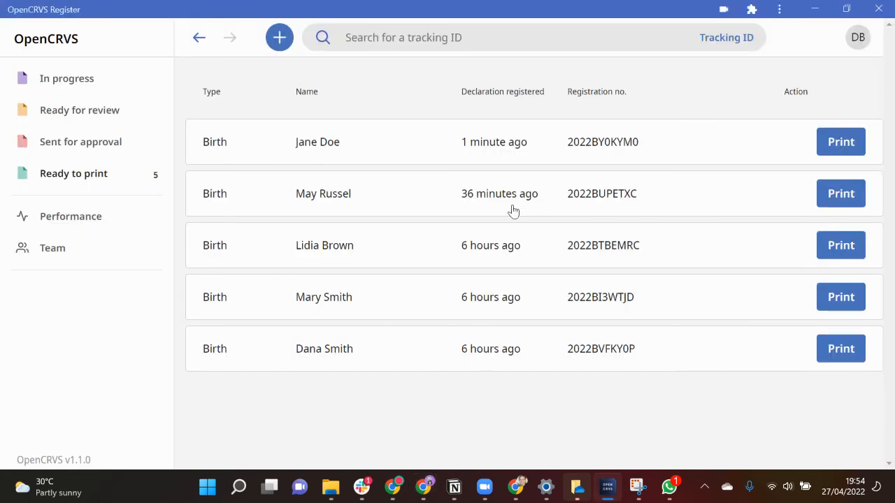
pyautogui.moveTo(618, 155)
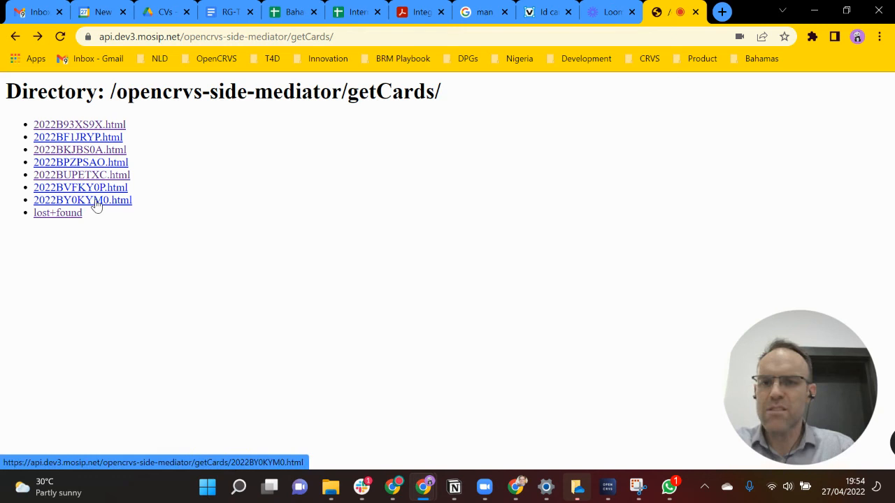
pyautogui.click(83, 200)
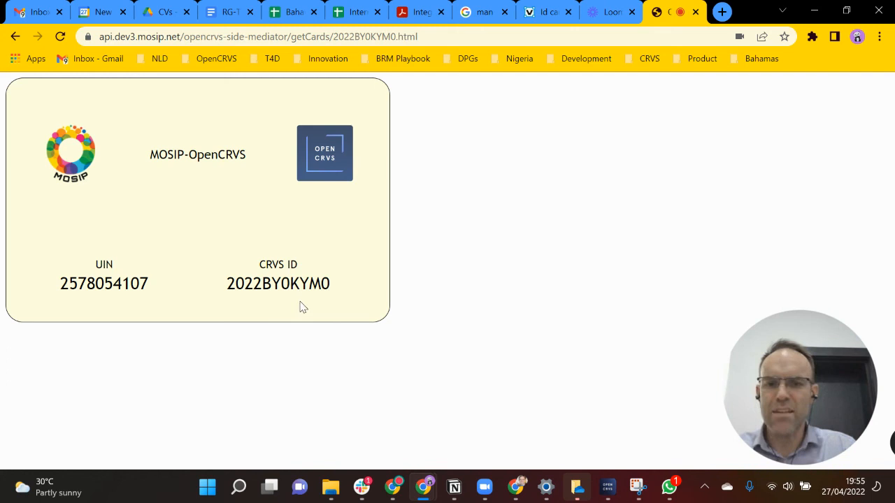
pyautogui.moveTo(274, 304)
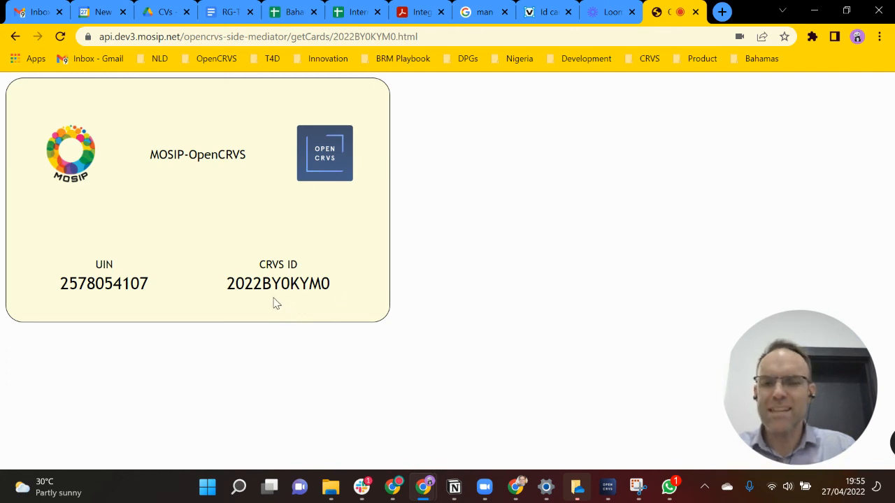
pyautogui.moveTo(119, 259)
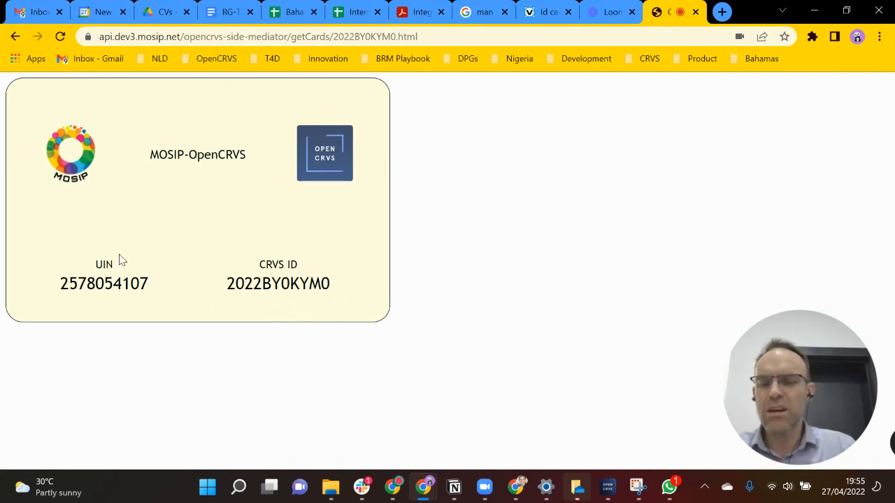
pyautogui.moveTo(118, 269)
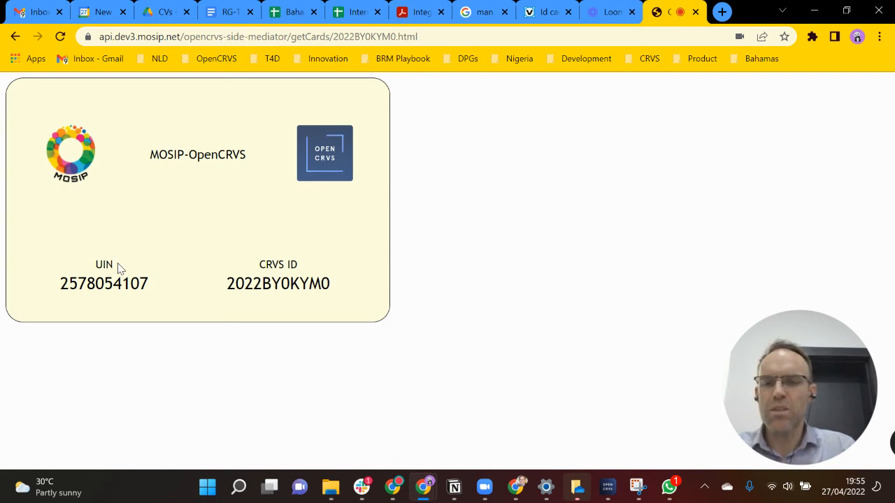
pyautogui.moveTo(117, 292)
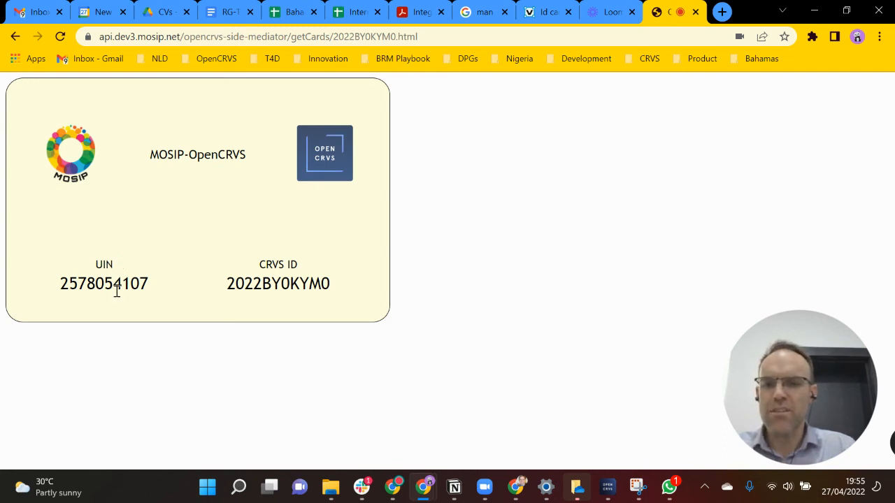
pyautogui.moveTo(130, 301)
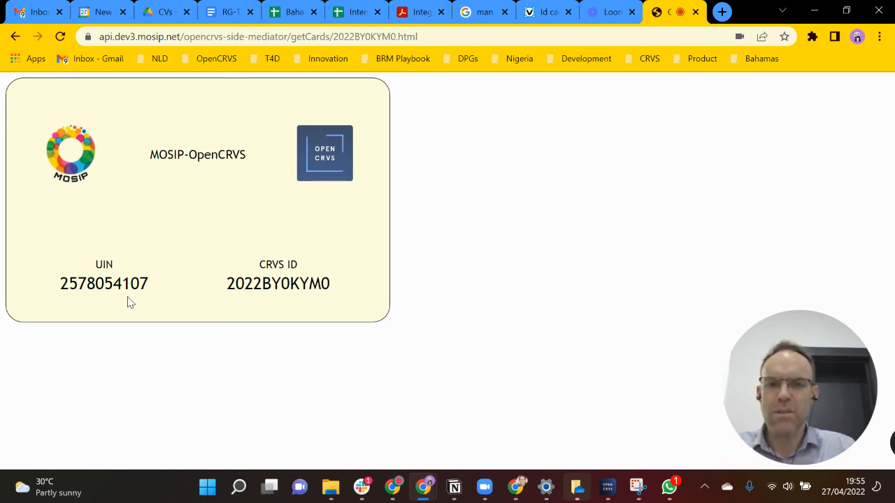